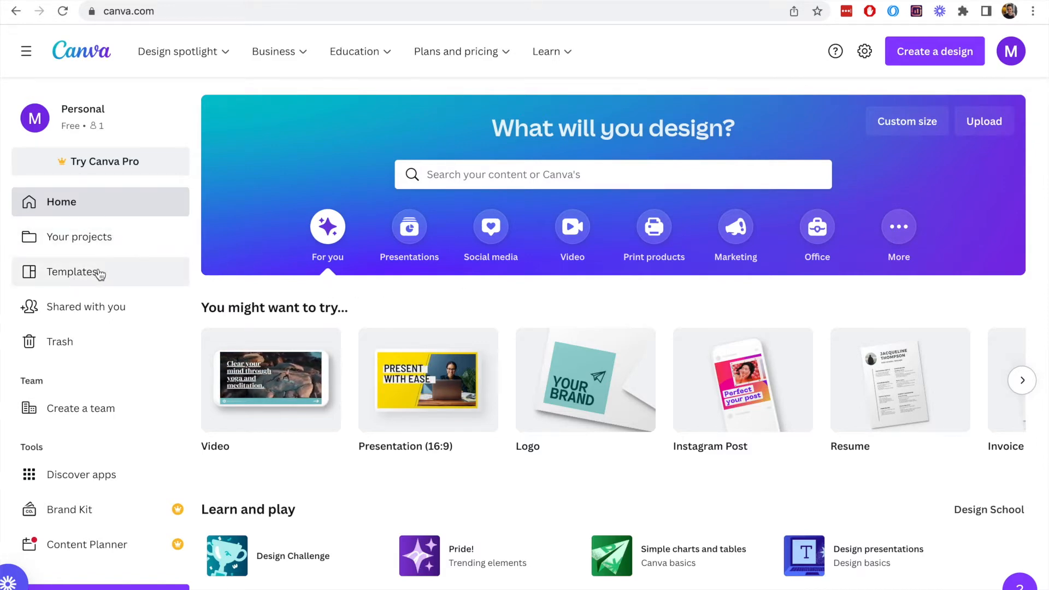
- Browse the templates gallery's Recommended category carousel and the suggested designs below it
click(73, 272)
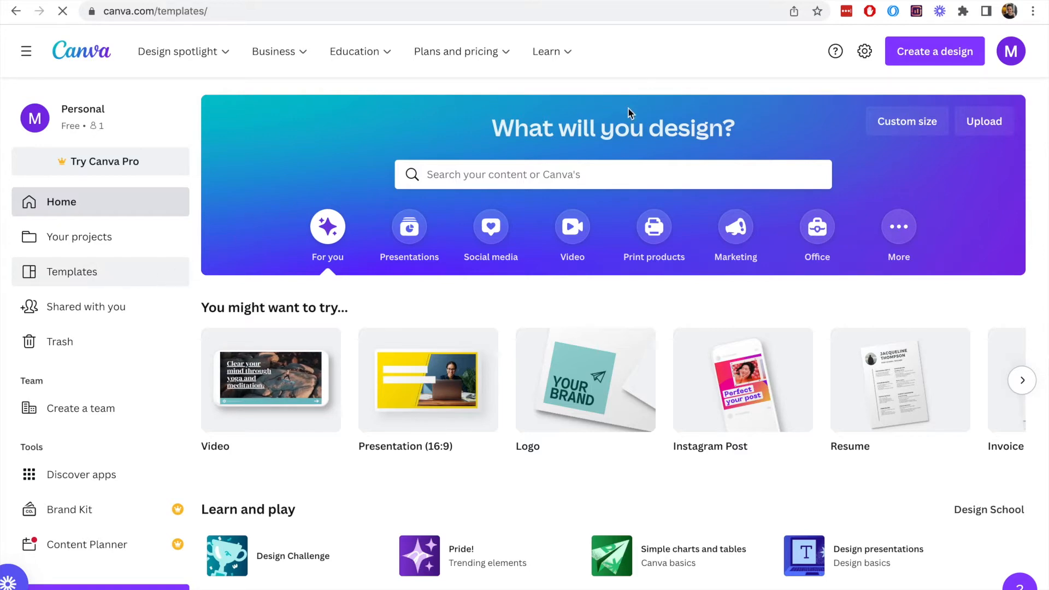
click(72, 271)
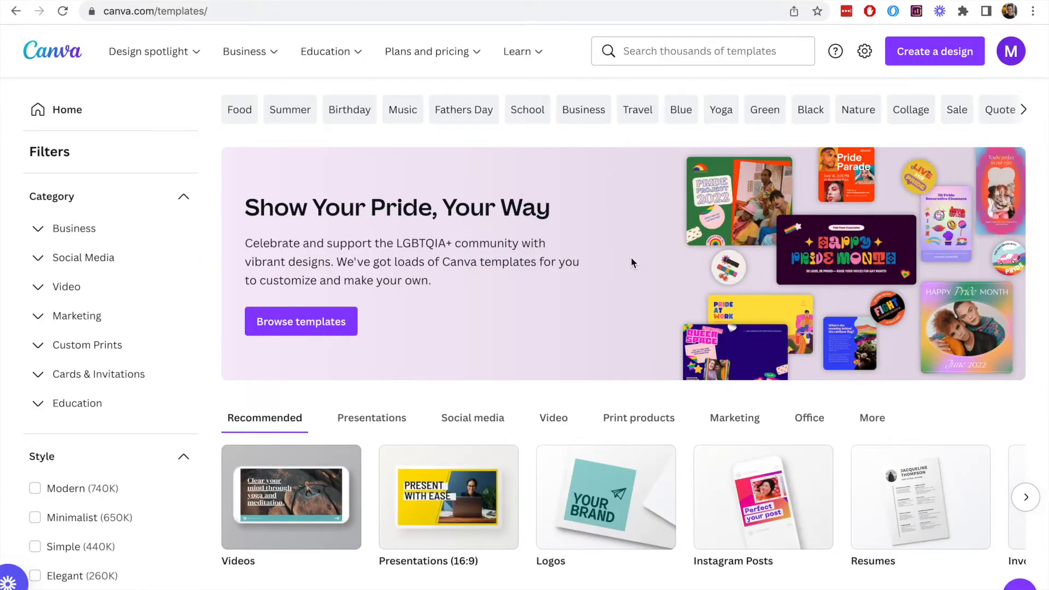
scroll(down, 3)
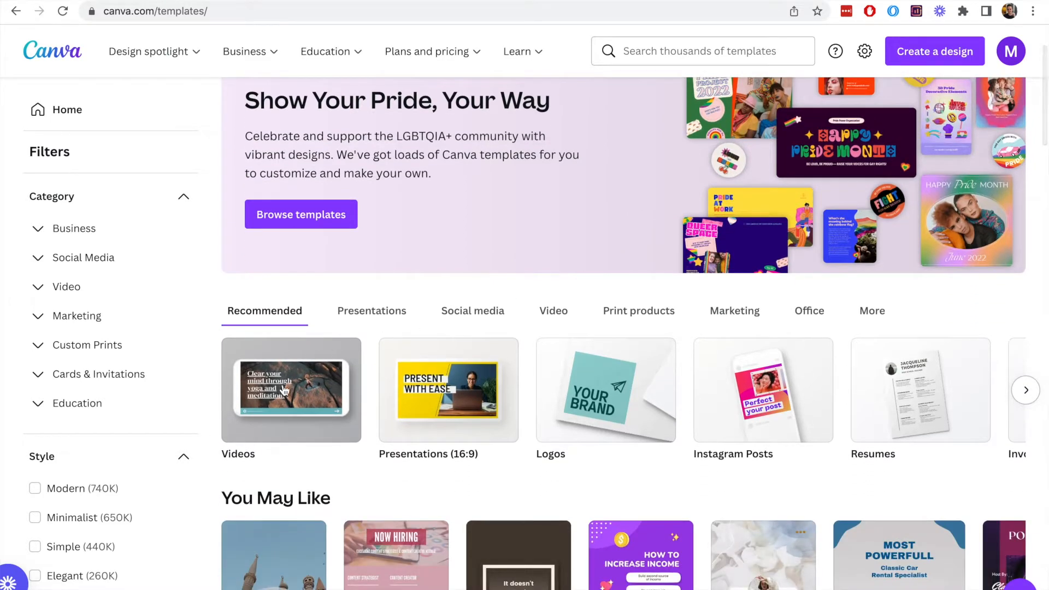
mouse_move(870, 410)
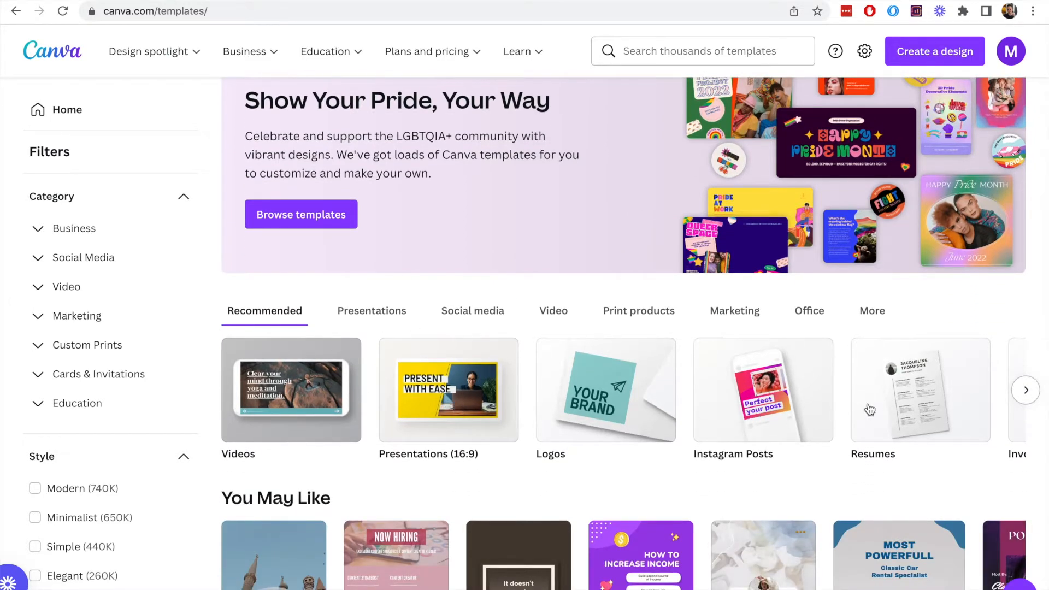
scroll(down, 3)
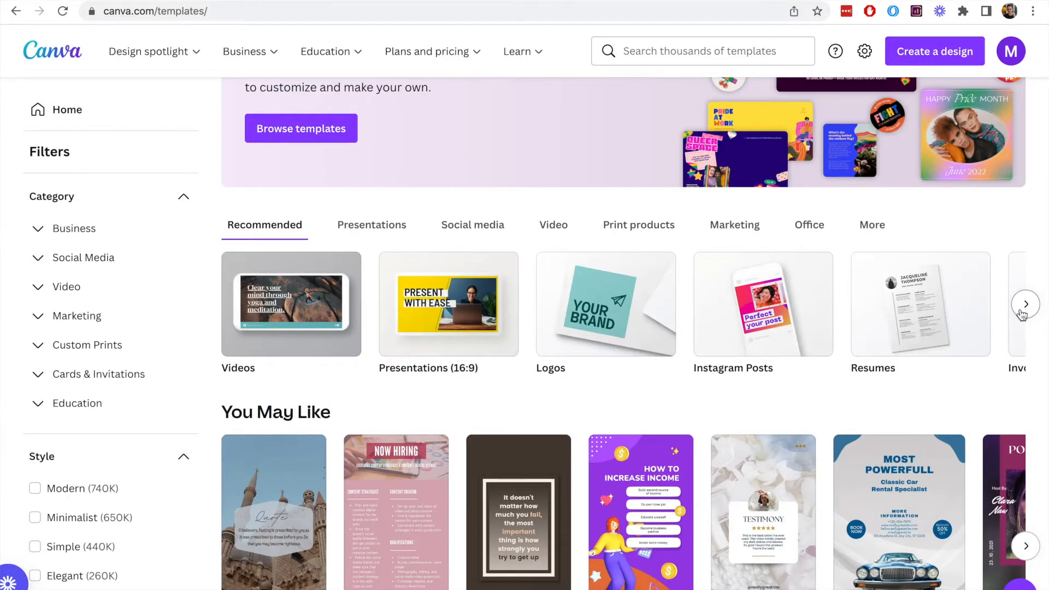
click(1027, 304)
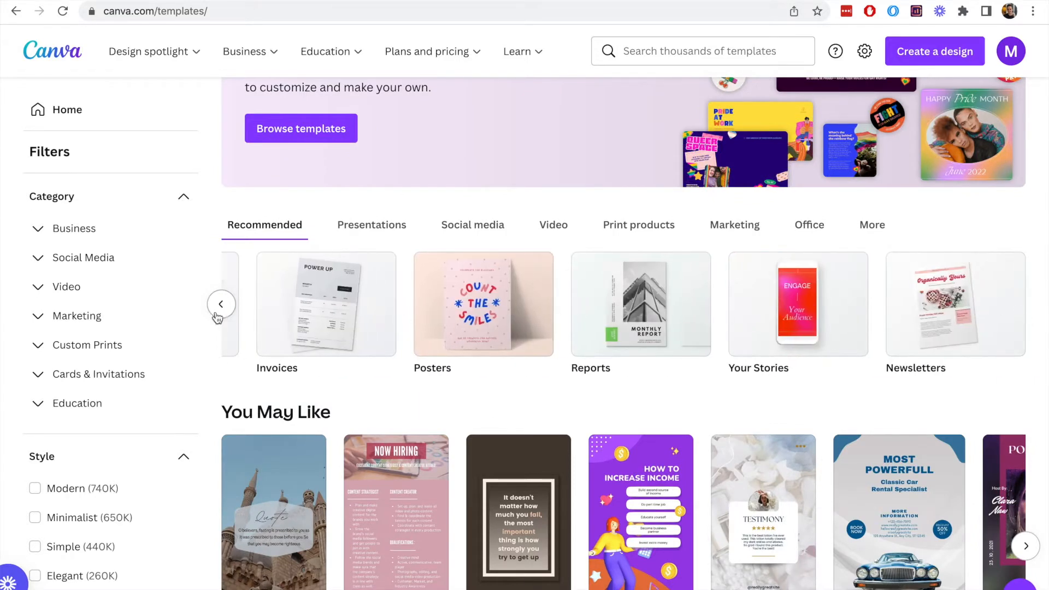
click(221, 304)
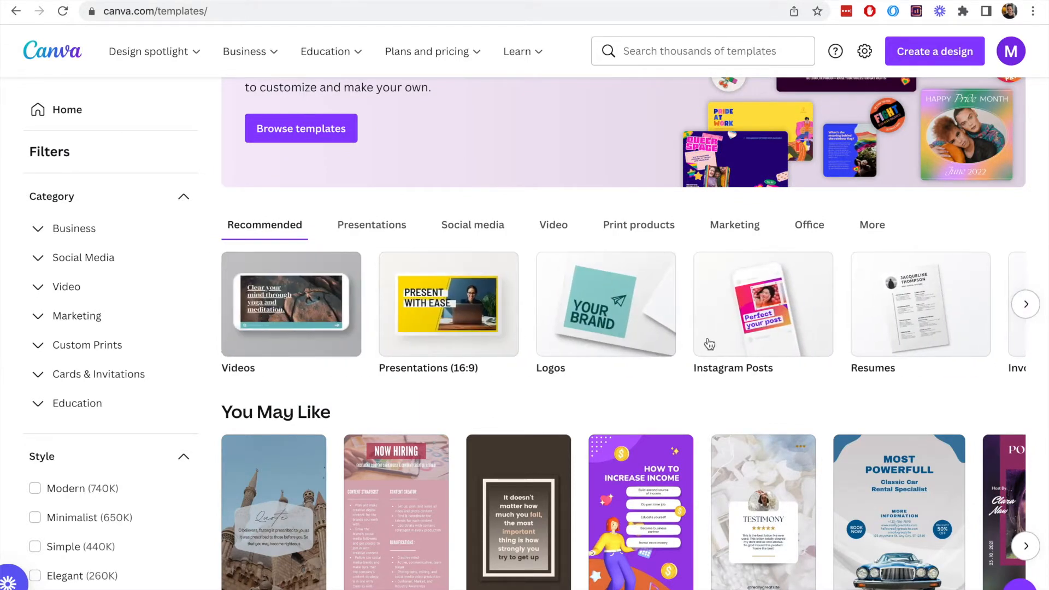
scroll(down, 3)
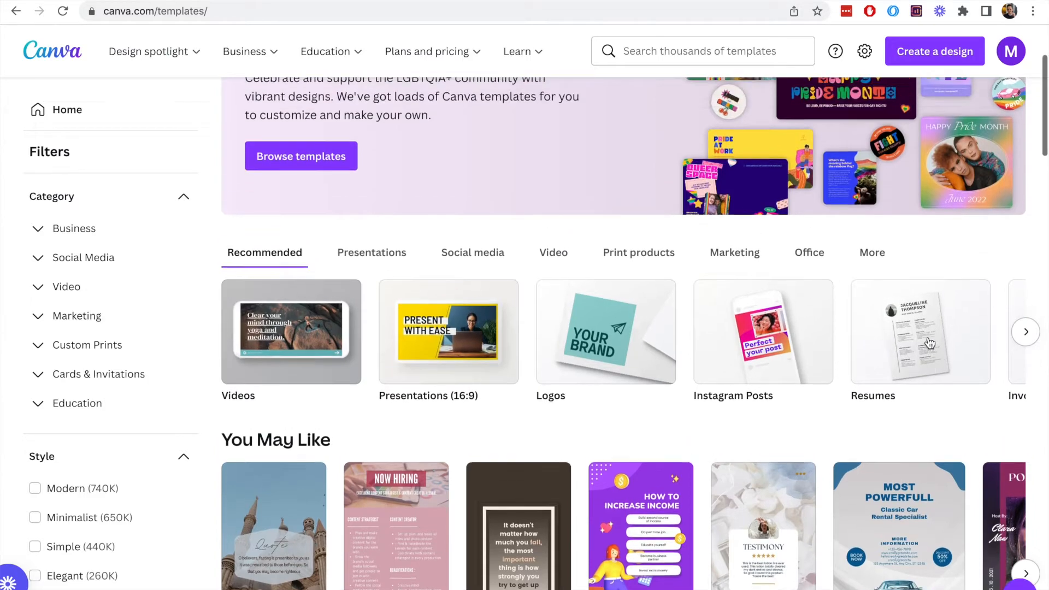
scroll(down, 3)
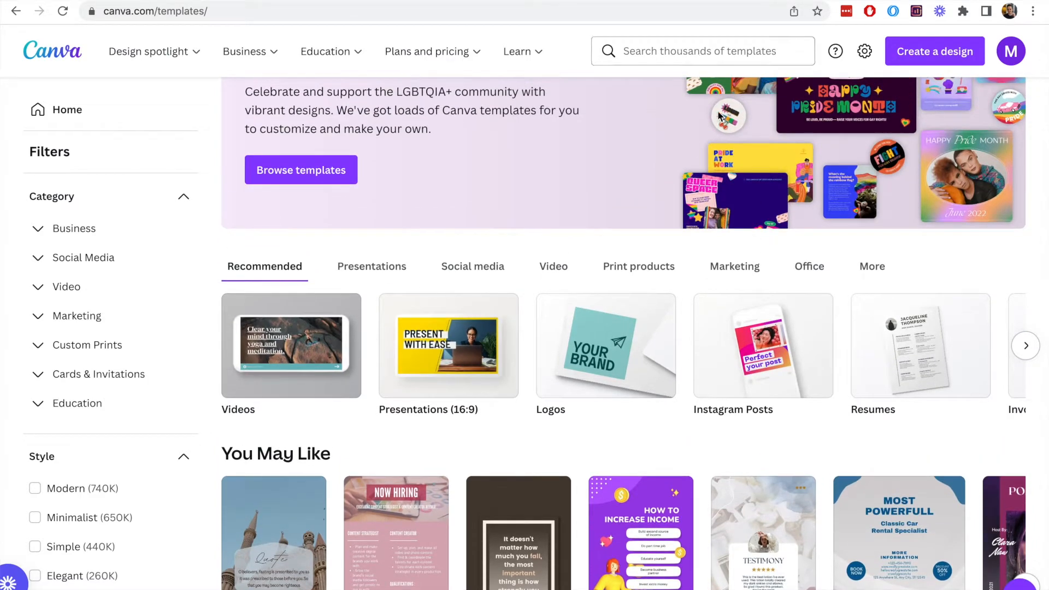
mouse_move(896, 361)
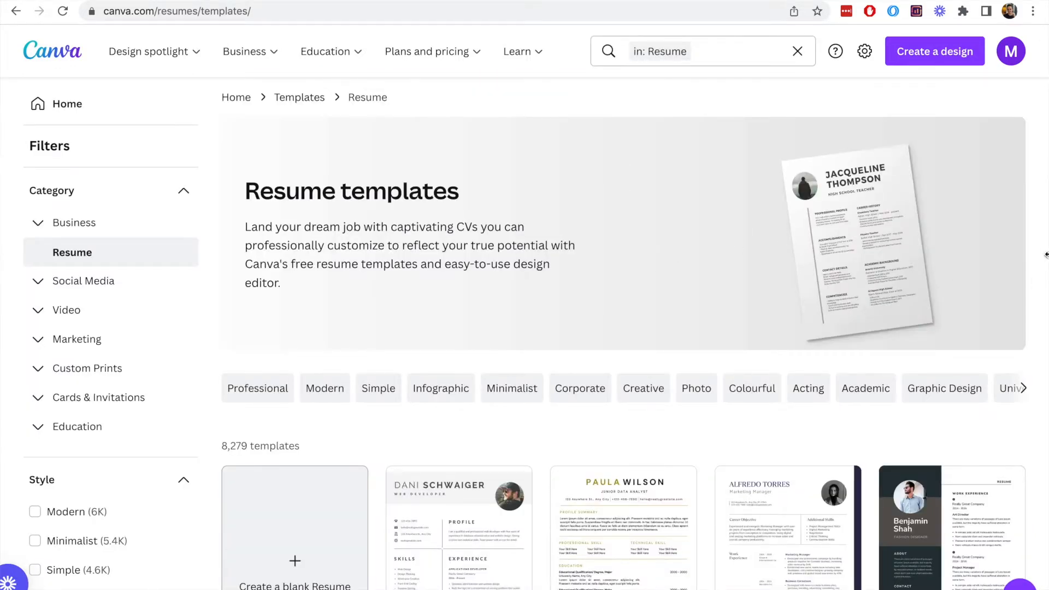
- Scroll through the Resumes template grid to review the available designs
scroll(down, 3)
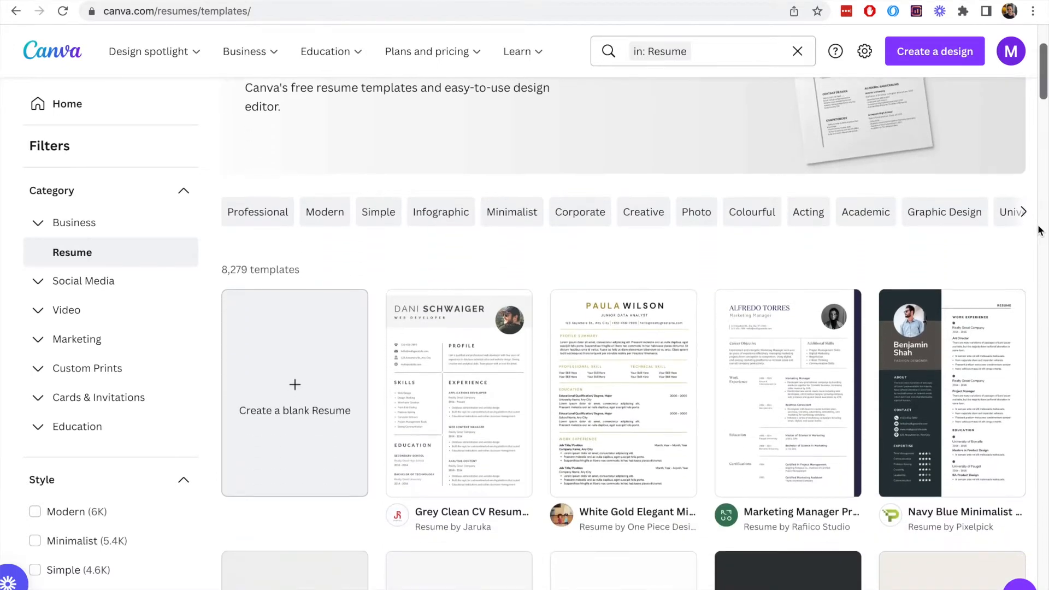
scroll(down, 3)
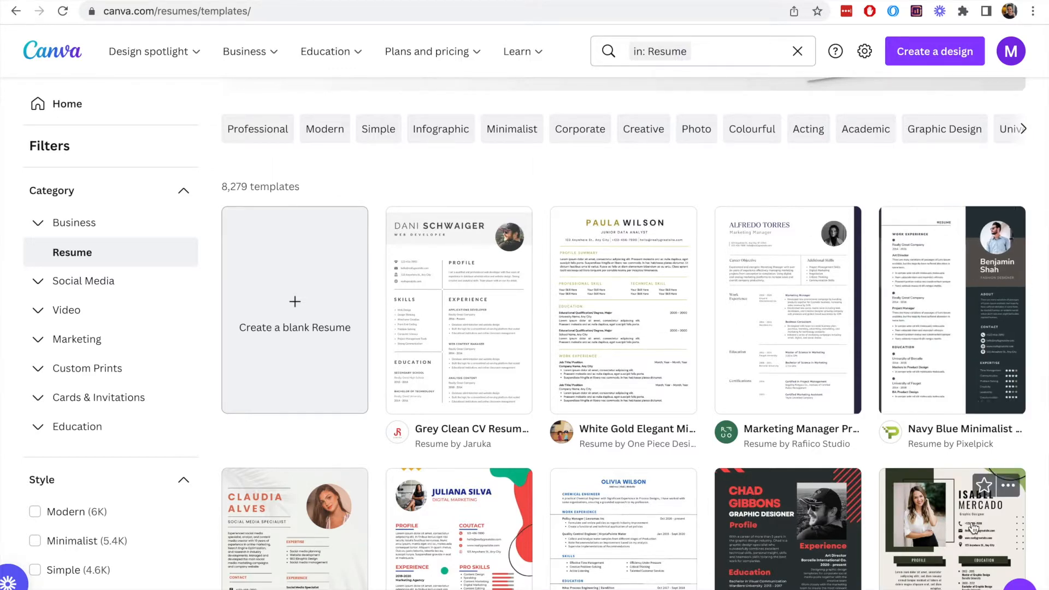
scroll(down, 3)
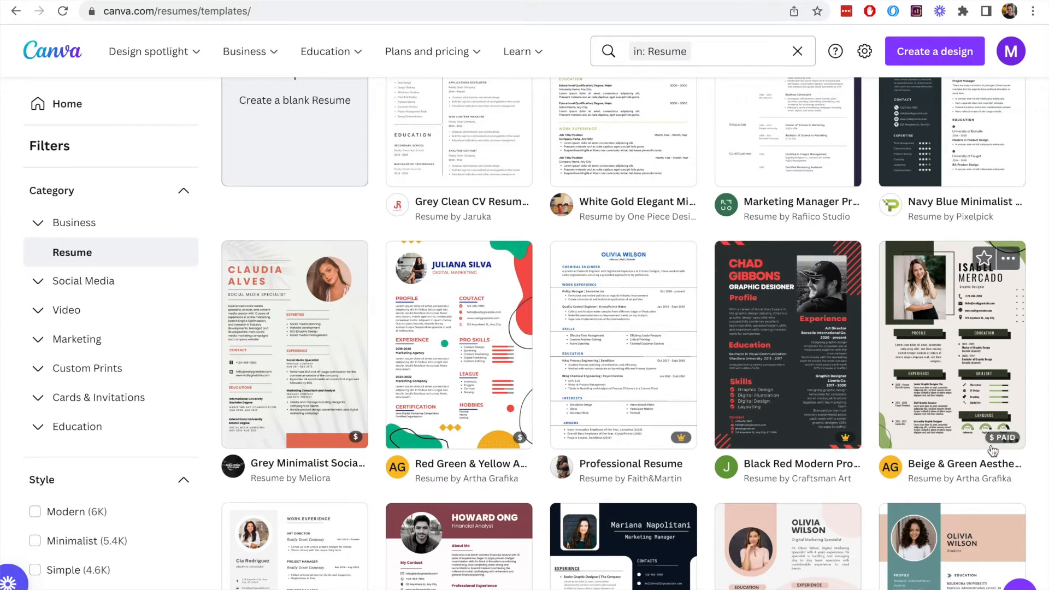
mouse_move(1002, 438)
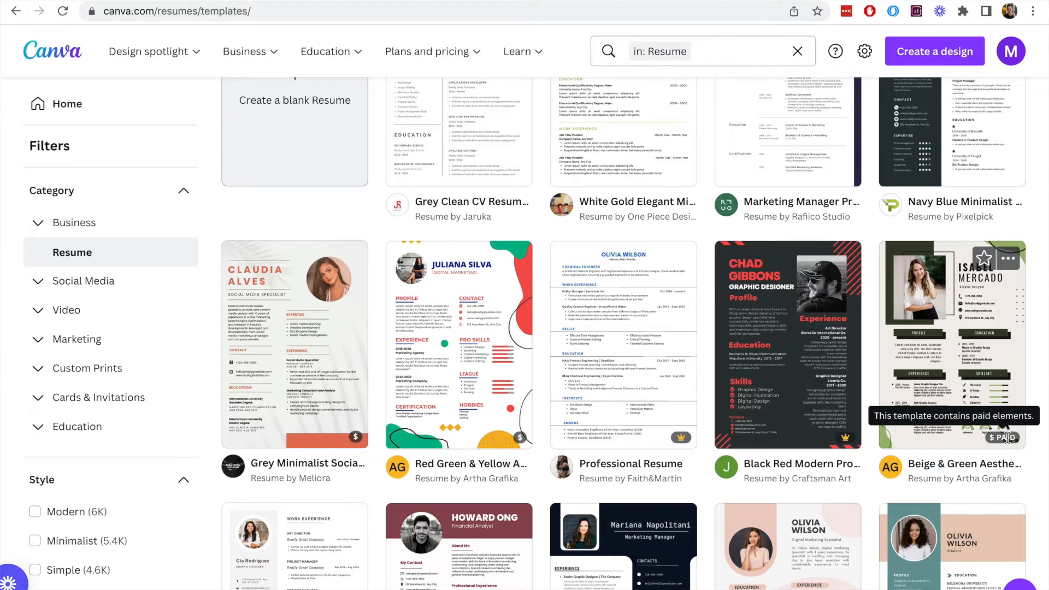
mouse_move(926, 359)
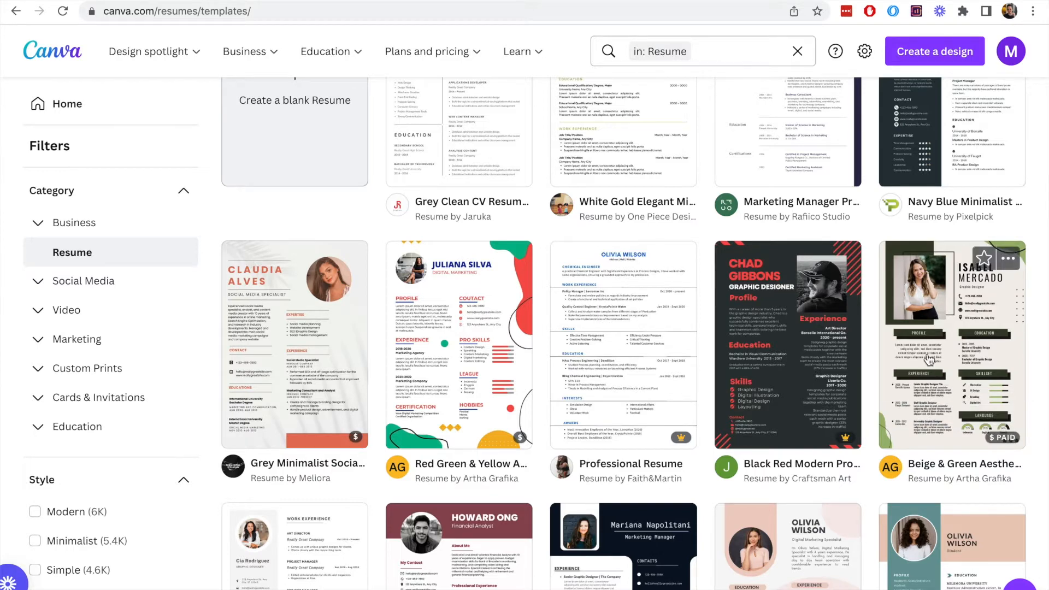
mouse_move(928, 360)
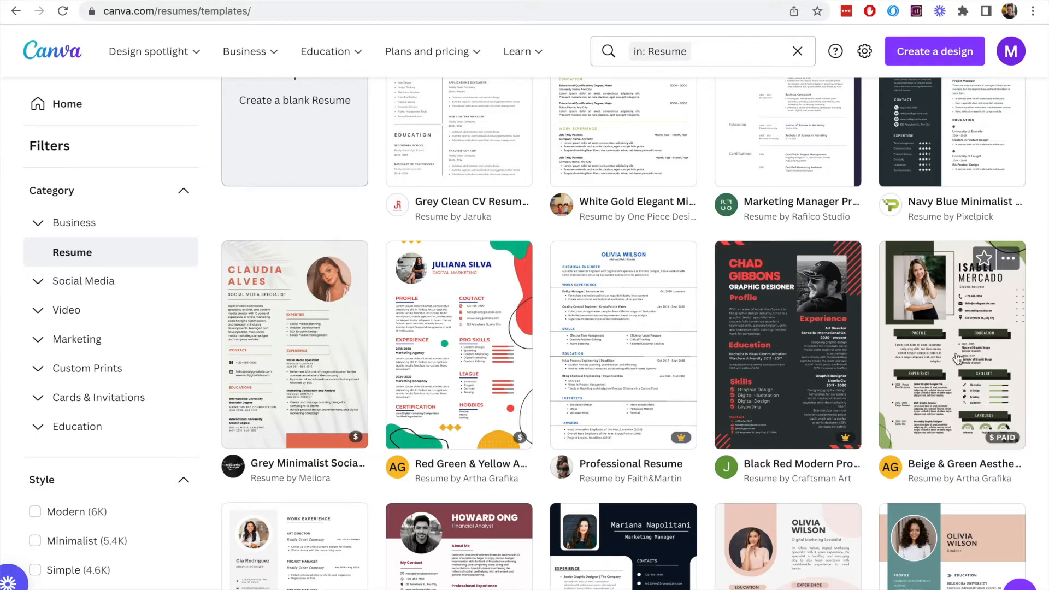
- Preview the Beige & Green Aesthetic Abstract Resume, a paid A4 template
click(952, 343)
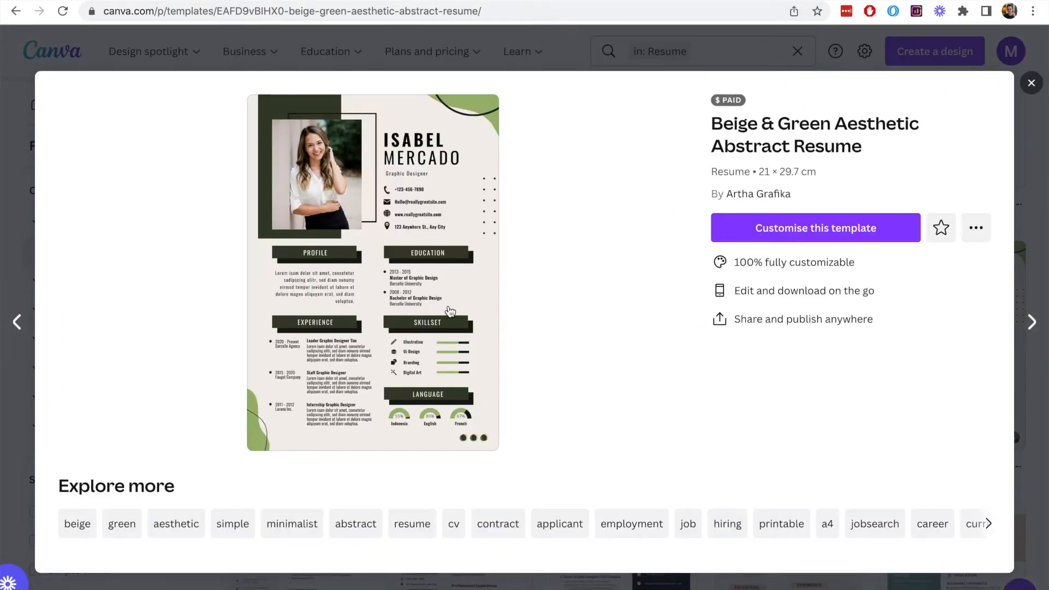
mouse_move(427, 533)
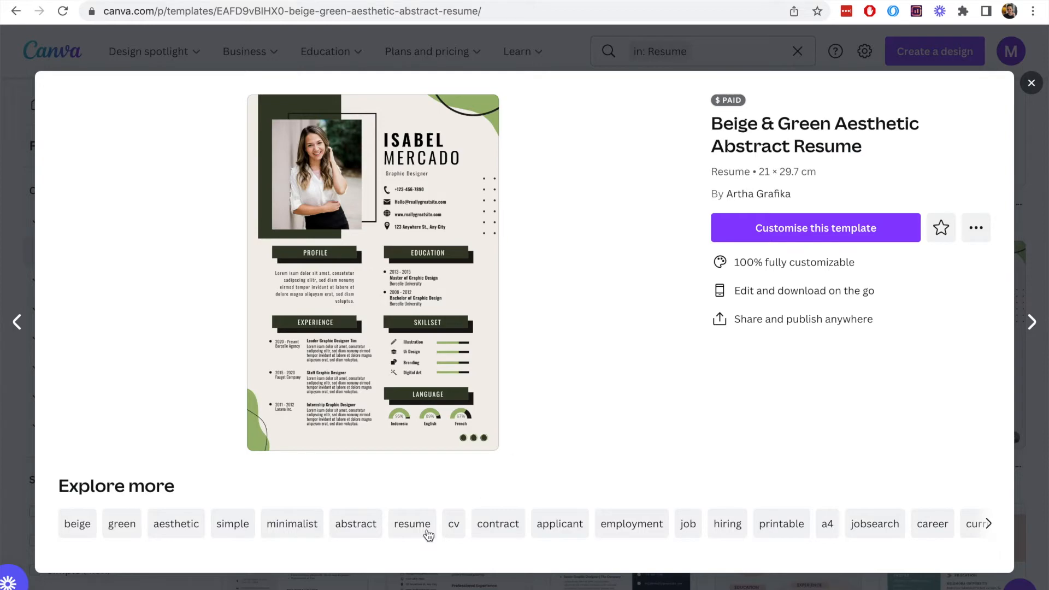
mouse_move(549, 401)
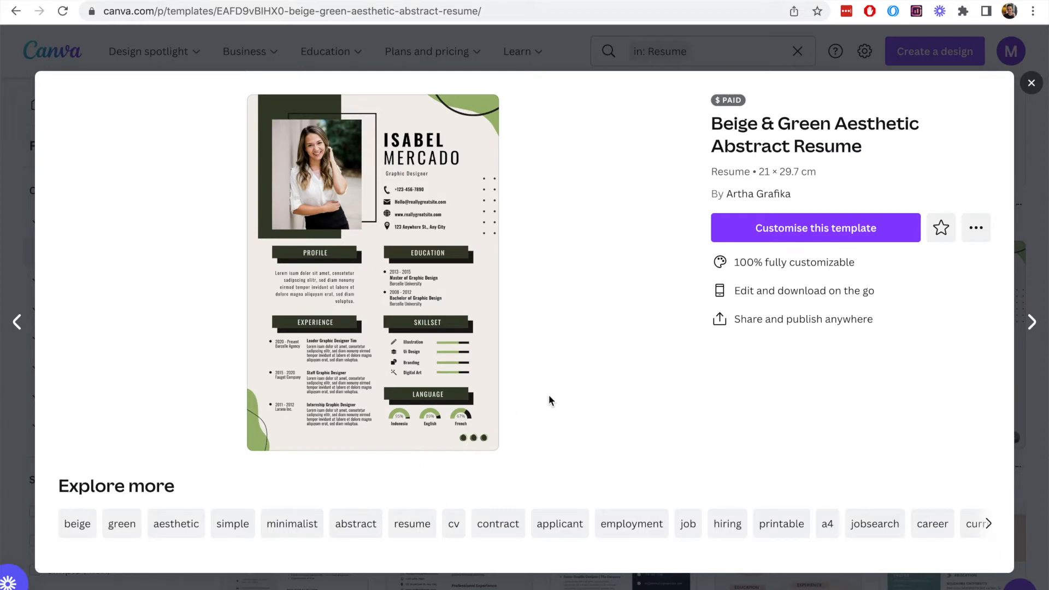
- Leave that preview, look further down the gallery and preview the Pink Blue Modern Boost Human Resources Resume
click(1031, 82)
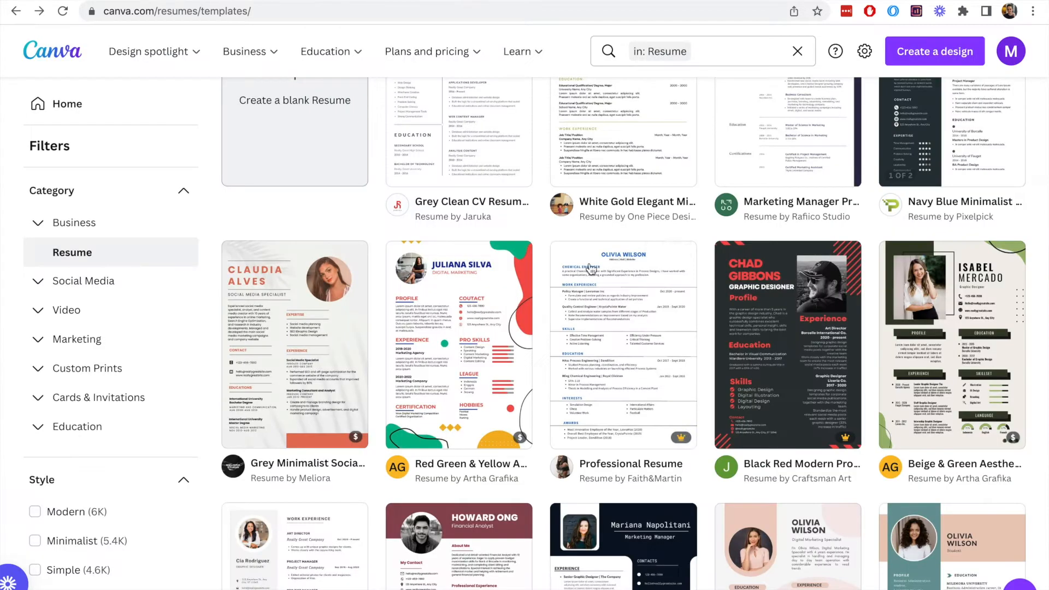
scroll(down, 3)
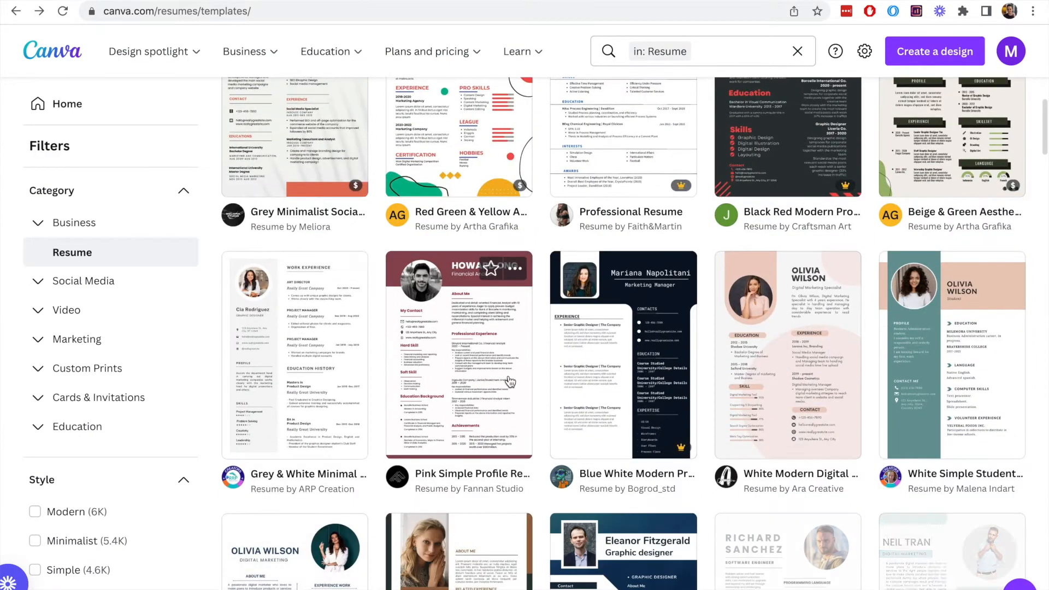
scroll(down, 3)
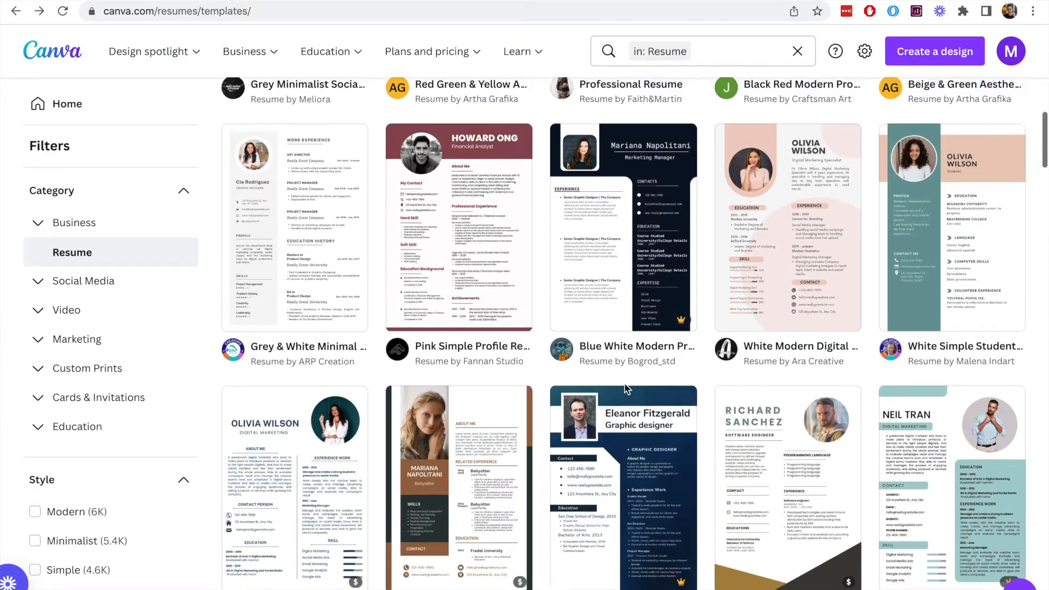
mouse_move(950, 268)
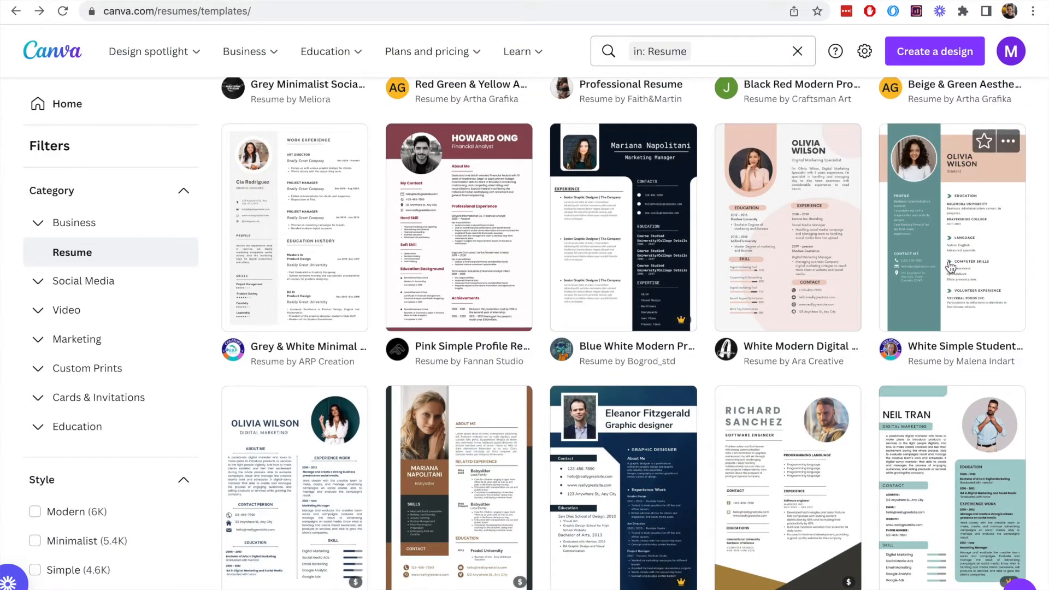
scroll(down, 3)
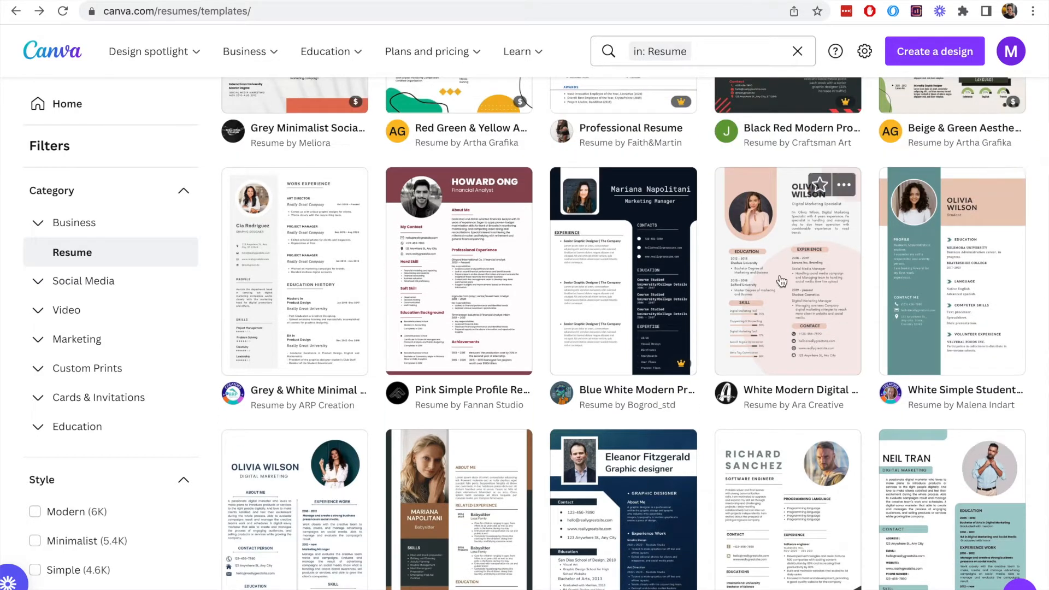
mouse_move(781, 303)
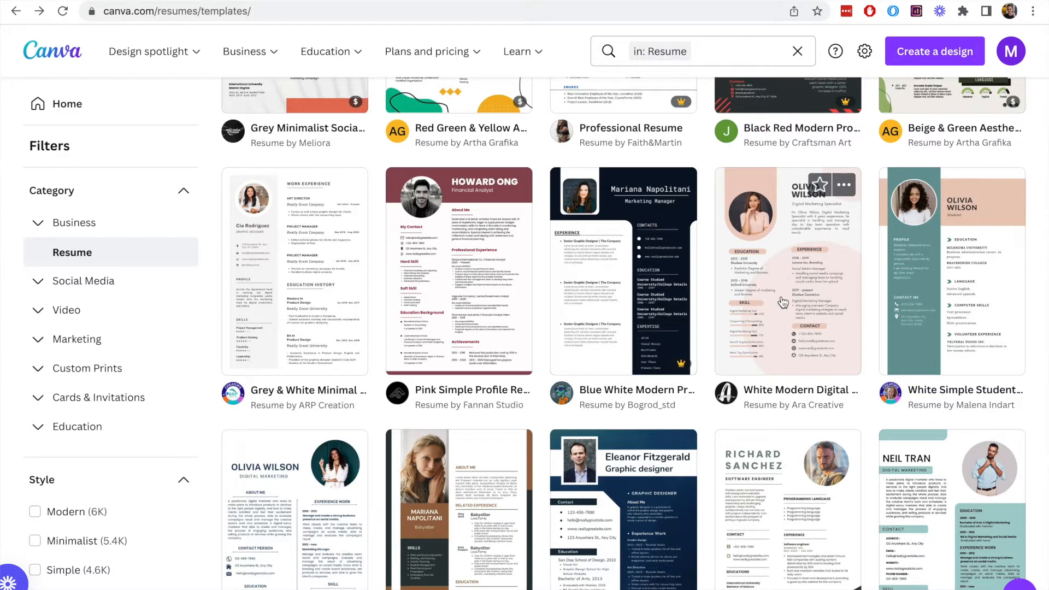
scroll(down, 3)
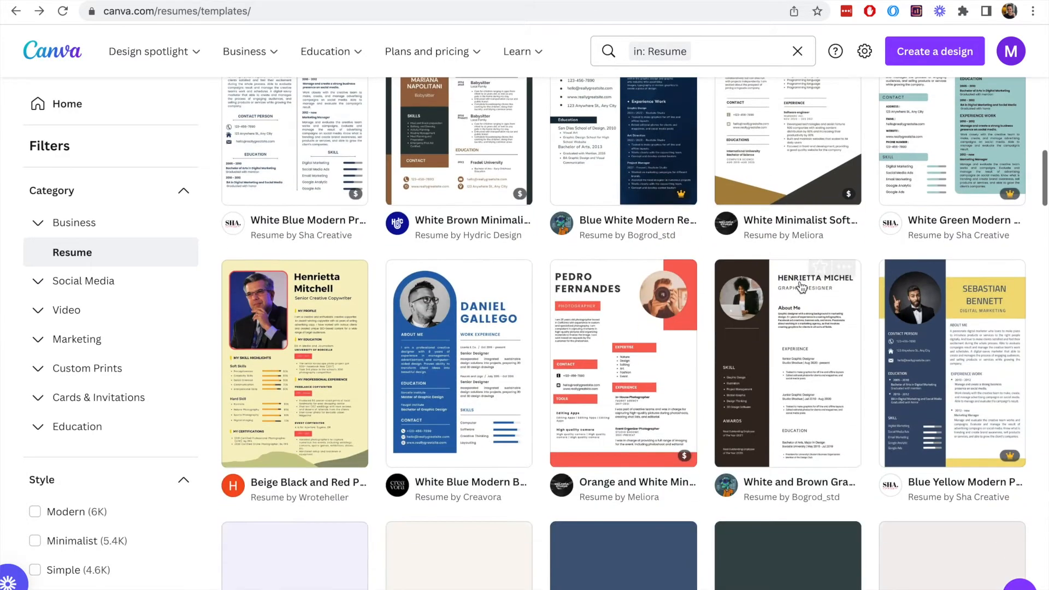
scroll(down, 3)
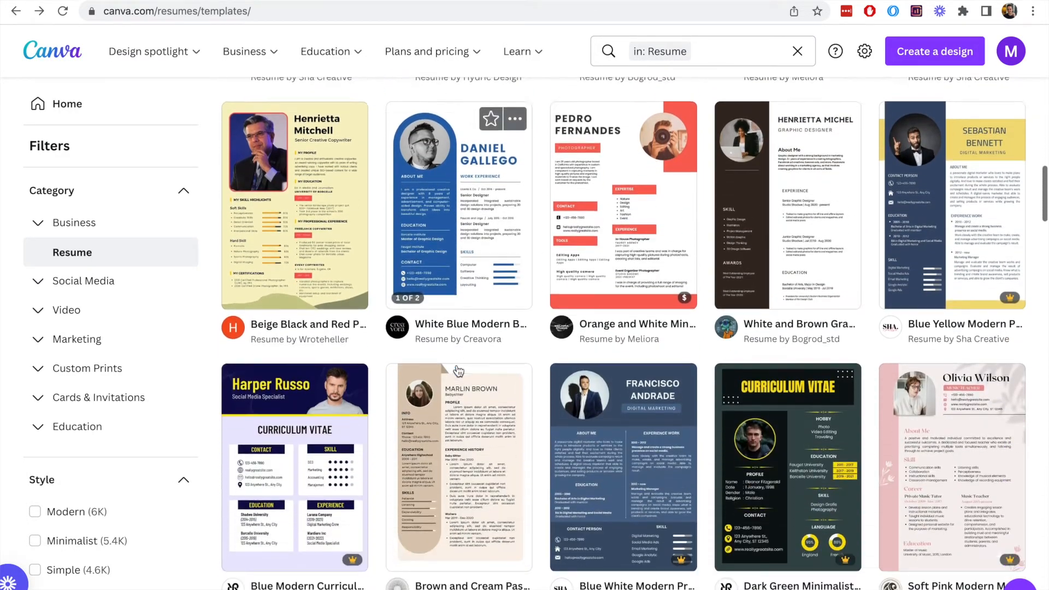
scroll(down, 3)
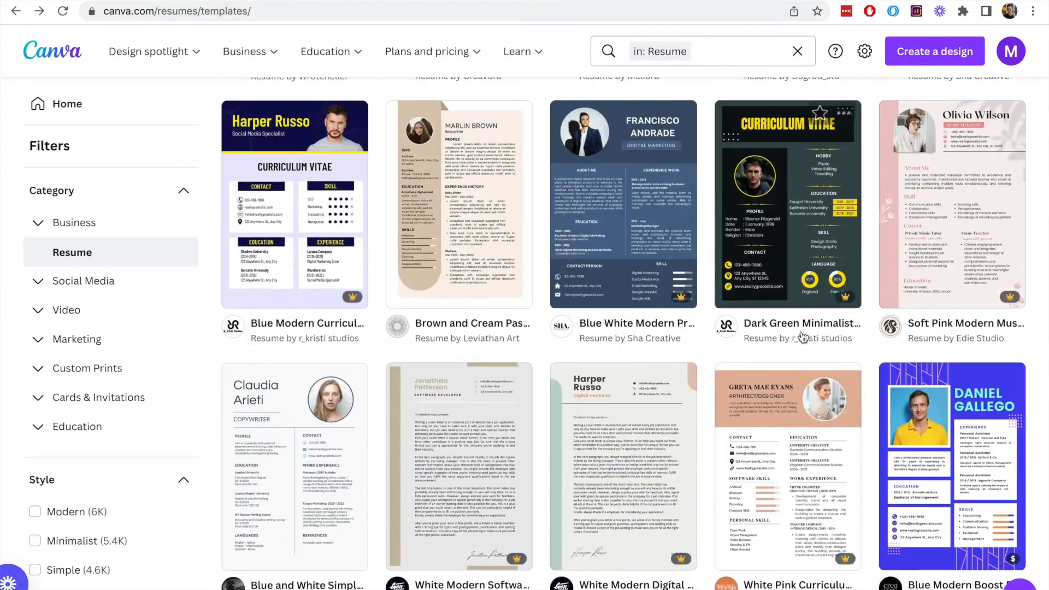
scroll(down, 3)
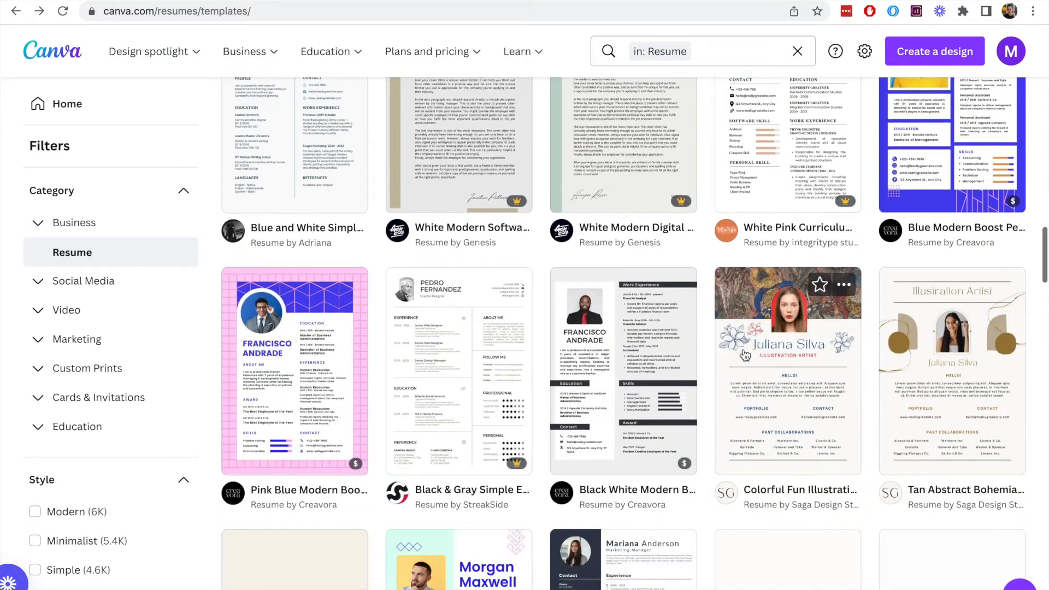
scroll(down, 3)
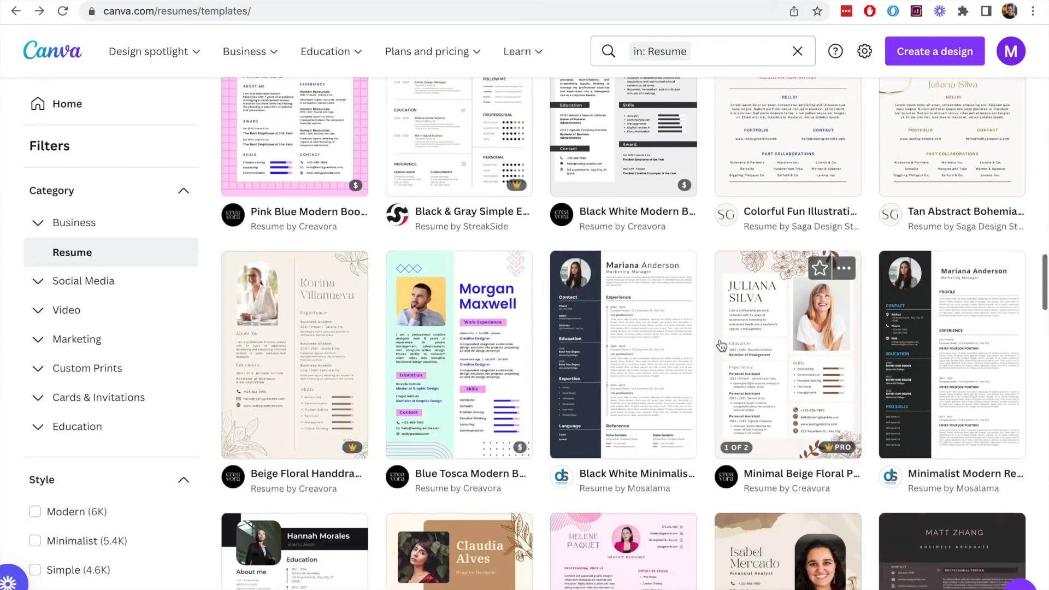
scroll(down, 3)
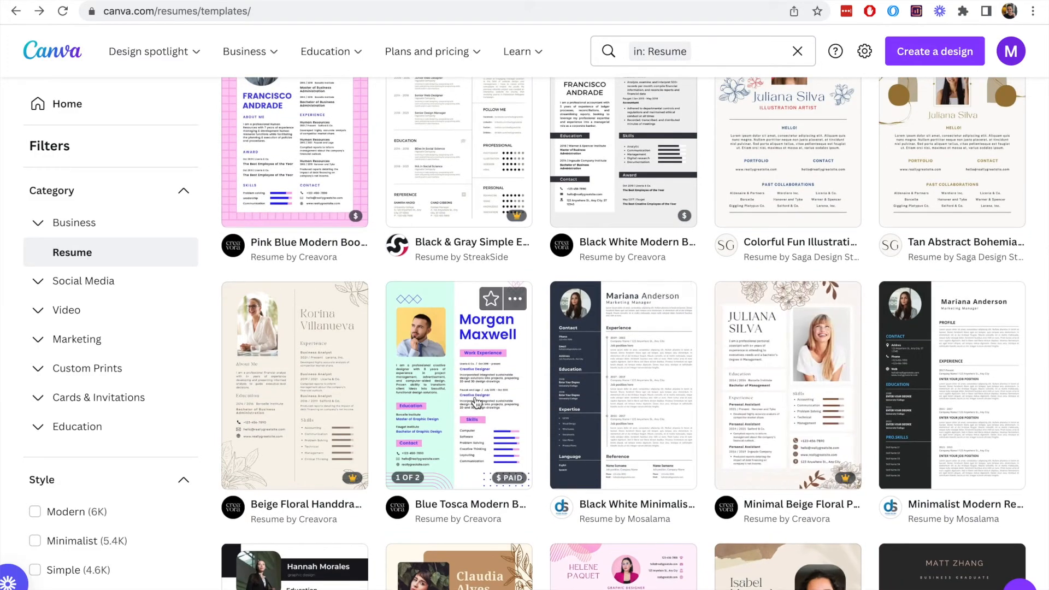
scroll(down, 3)
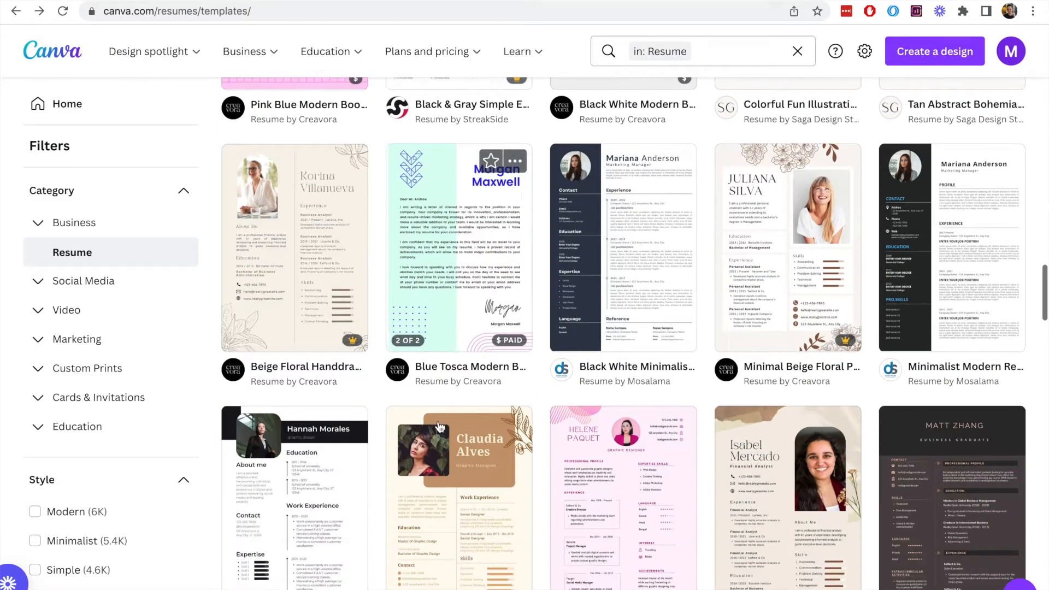
scroll(down, 3)
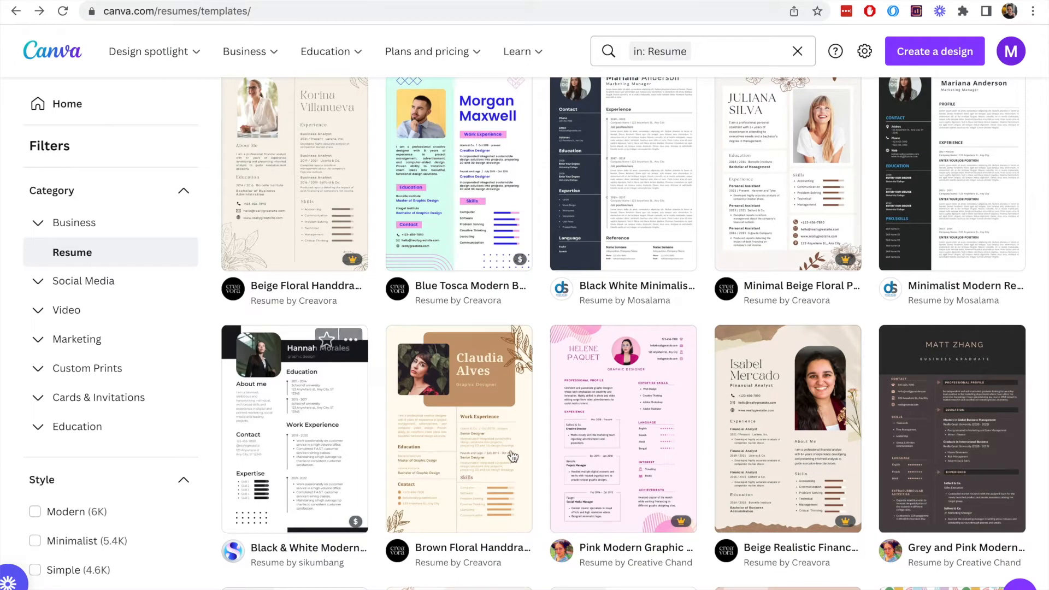
scroll(down, 3)
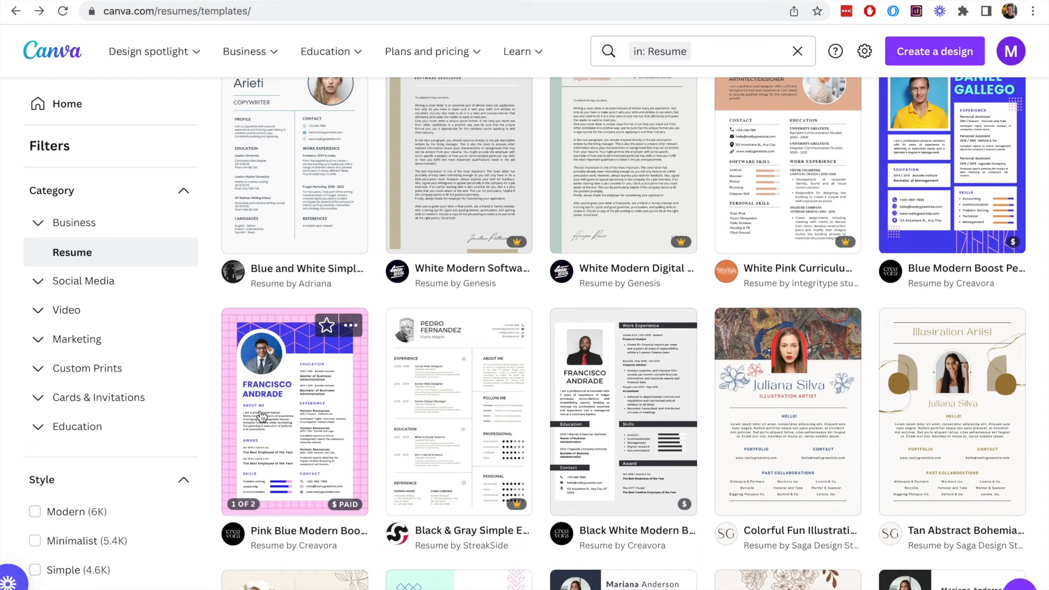
mouse_move(285, 420)
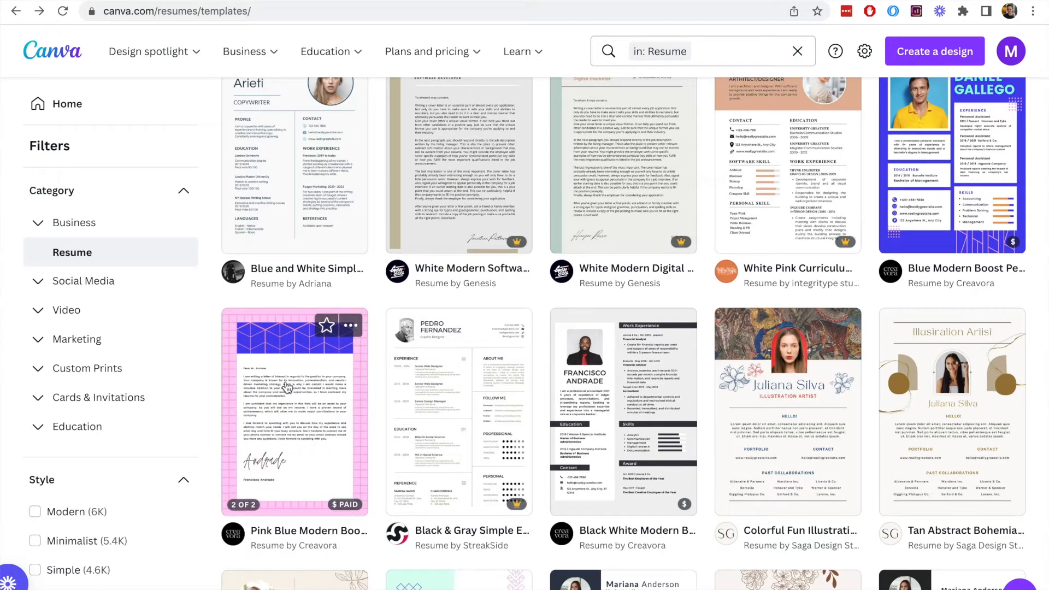
click(294, 412)
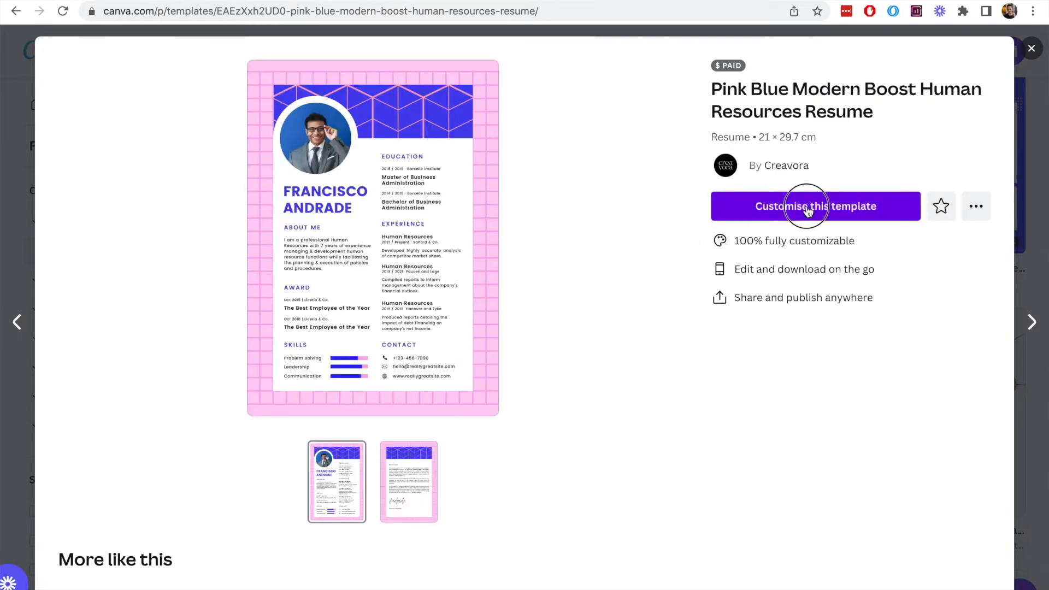
- Customise the Pink Blue Modern Boost template so both pages open in the editor
click(815, 206)
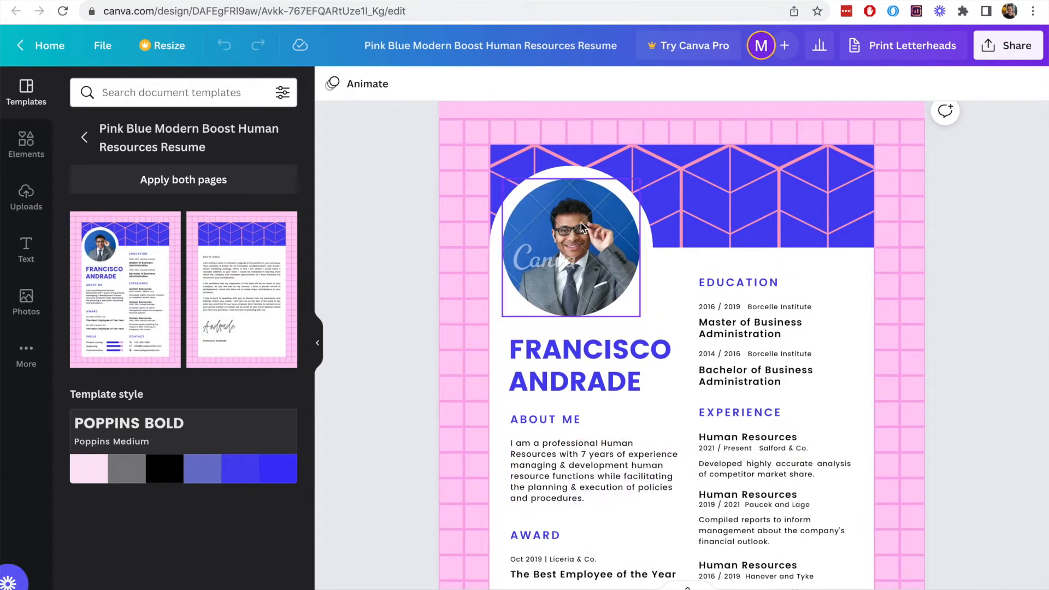
- Remove the man's photo, search Photos for 'woman' and place a curly-haired woman's portrait in the round frame
click(570, 248)
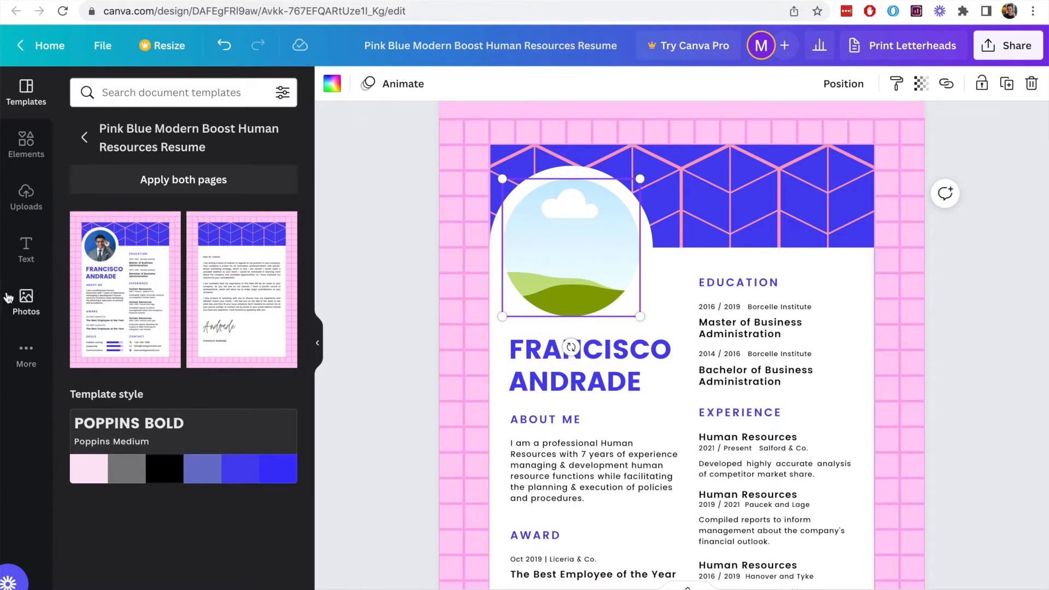
click(25, 303)
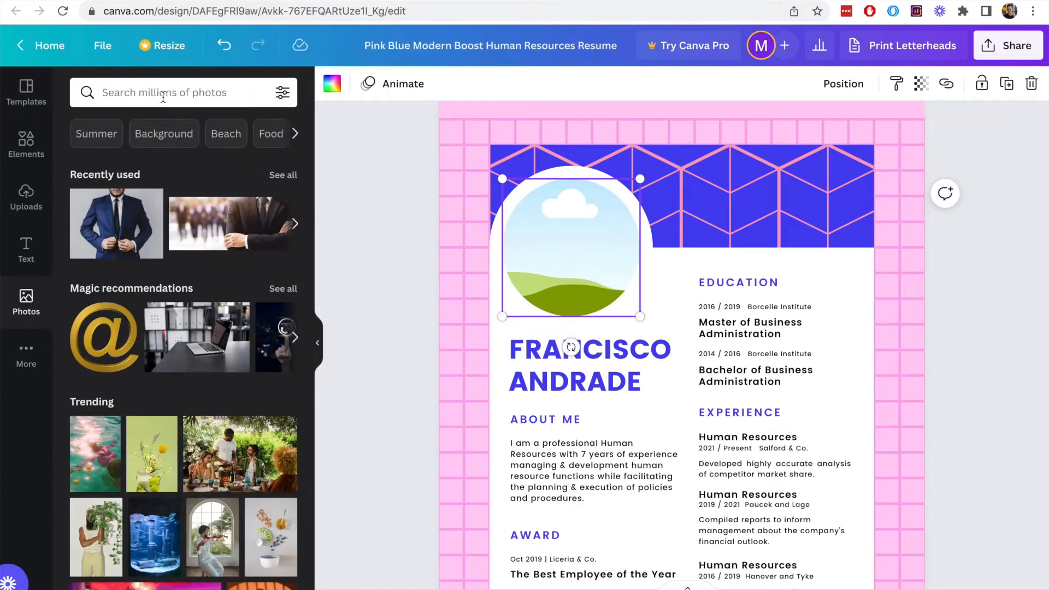
click(180, 92)
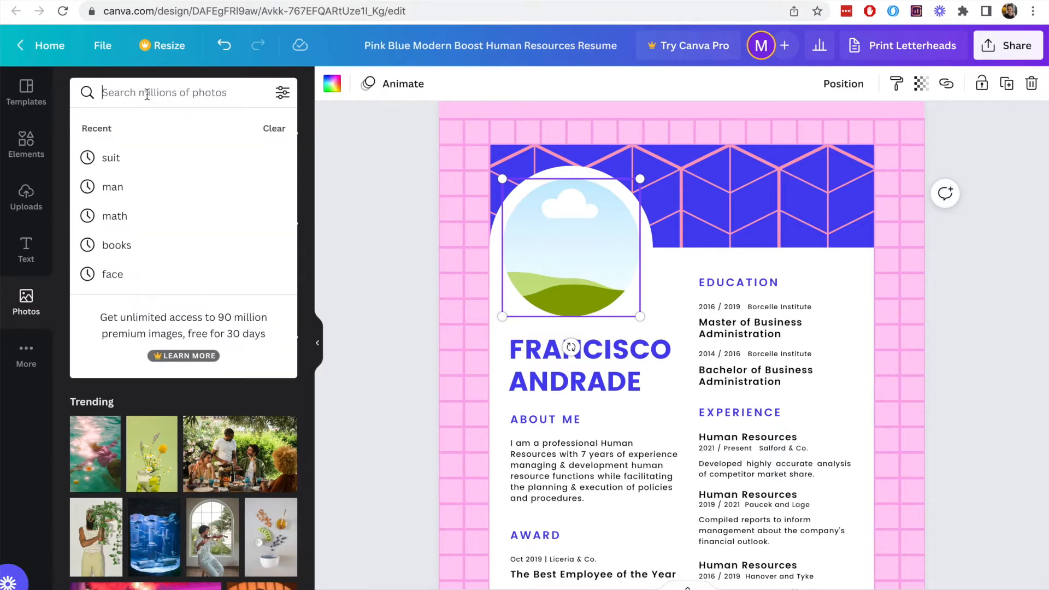
text(woman)
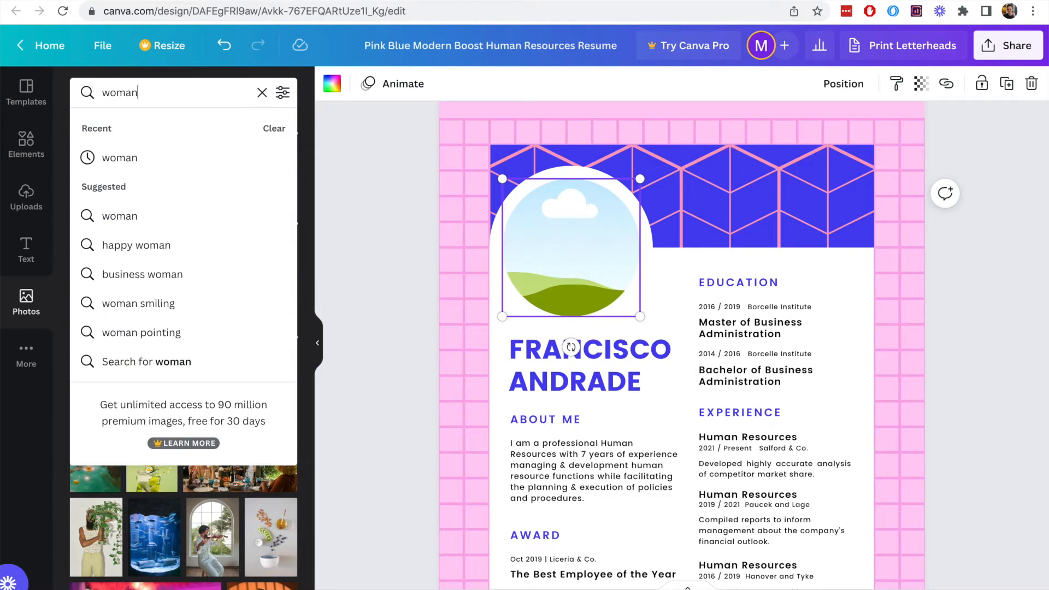
key(Enter)
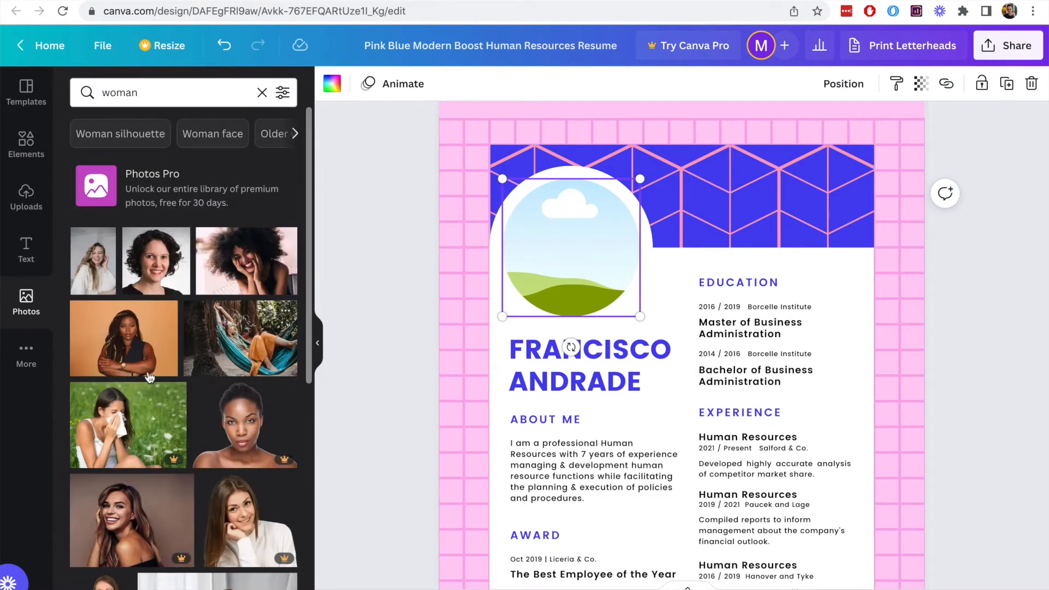
scroll(down, 3)
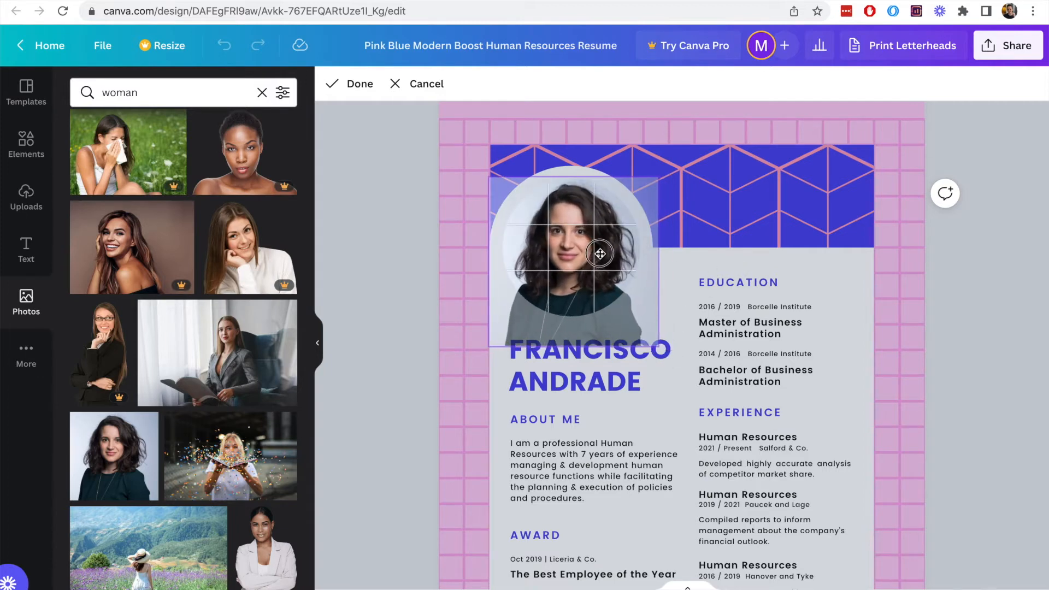
click(350, 85)
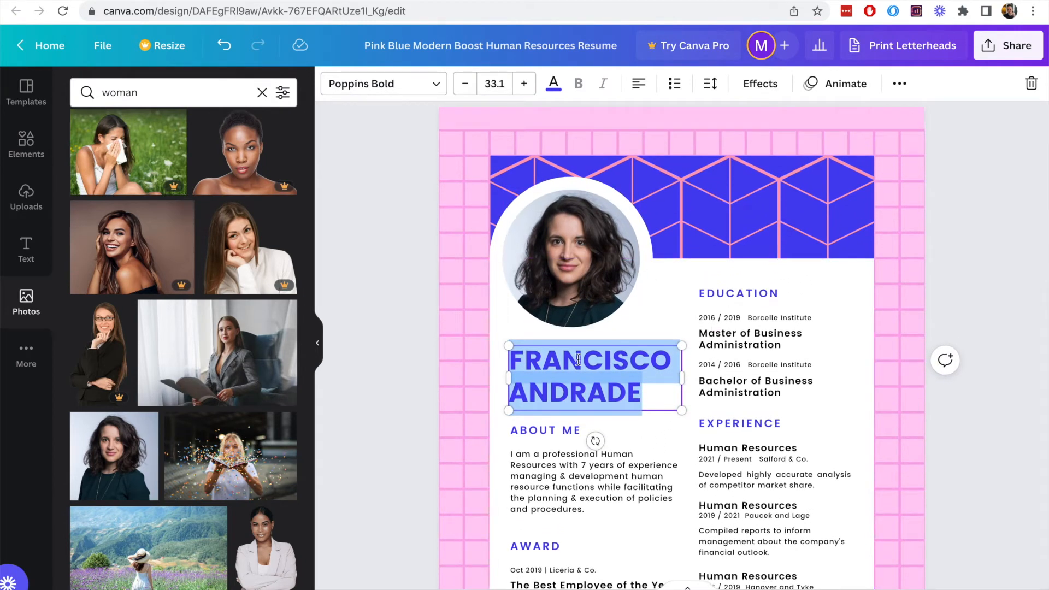
text(AMY)
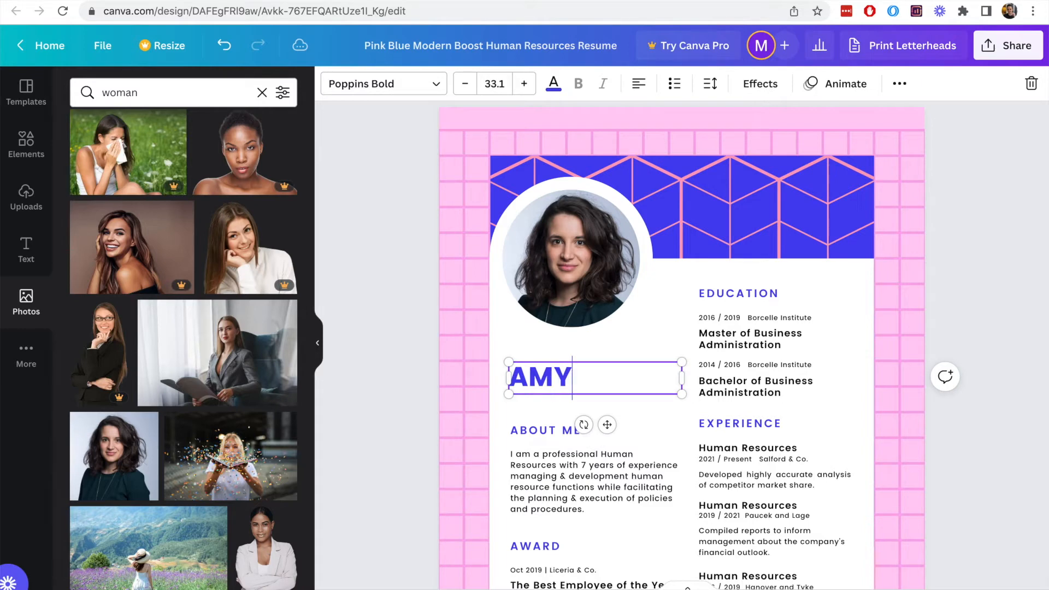
text(JONES)
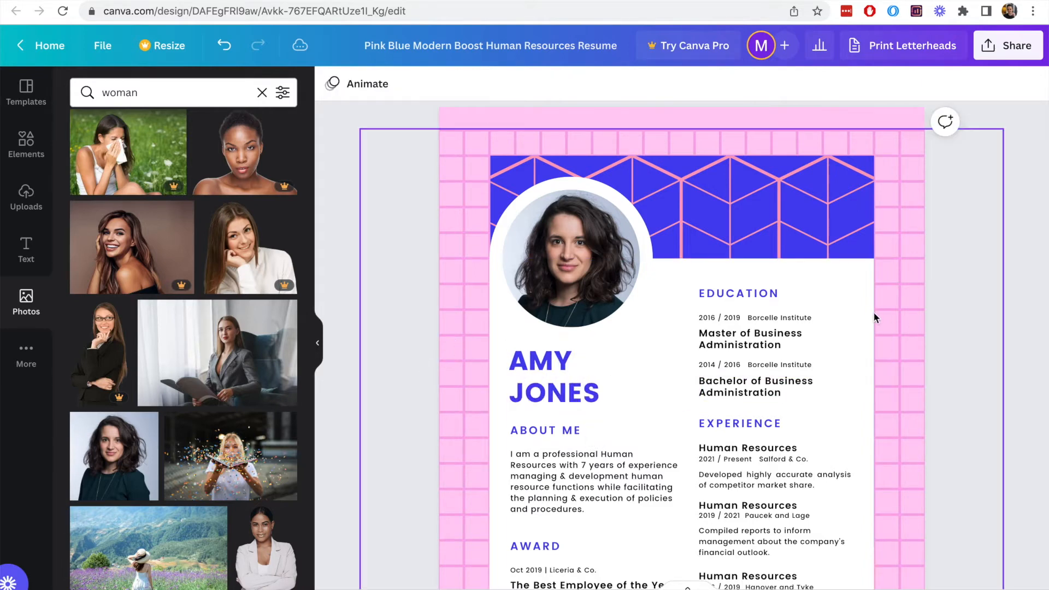
- Adjust the Problem solving skill bar's length and select the email address in the contact details
scroll(down, 3)
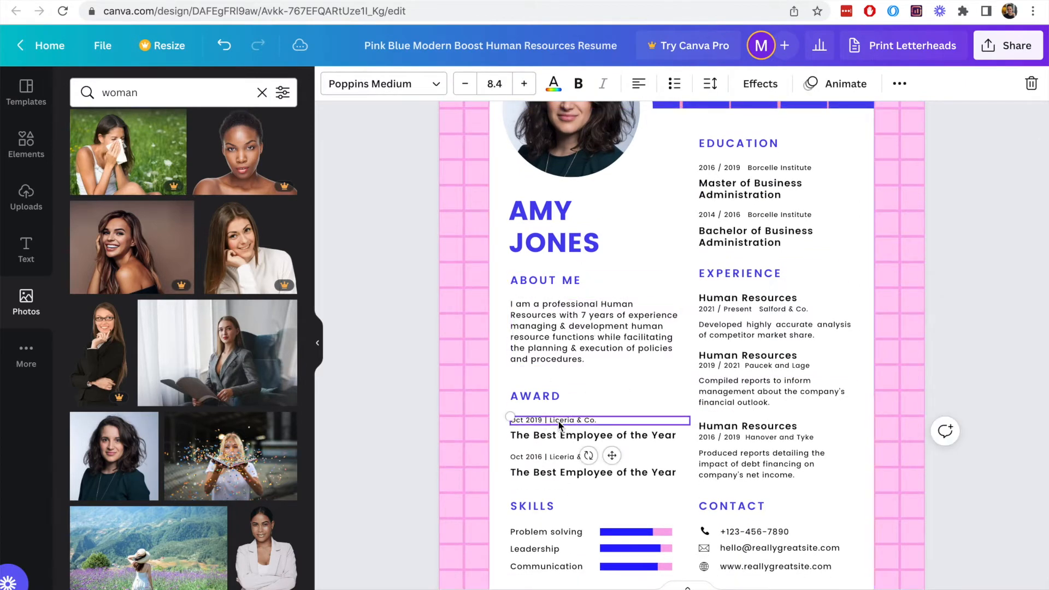
click(592, 472)
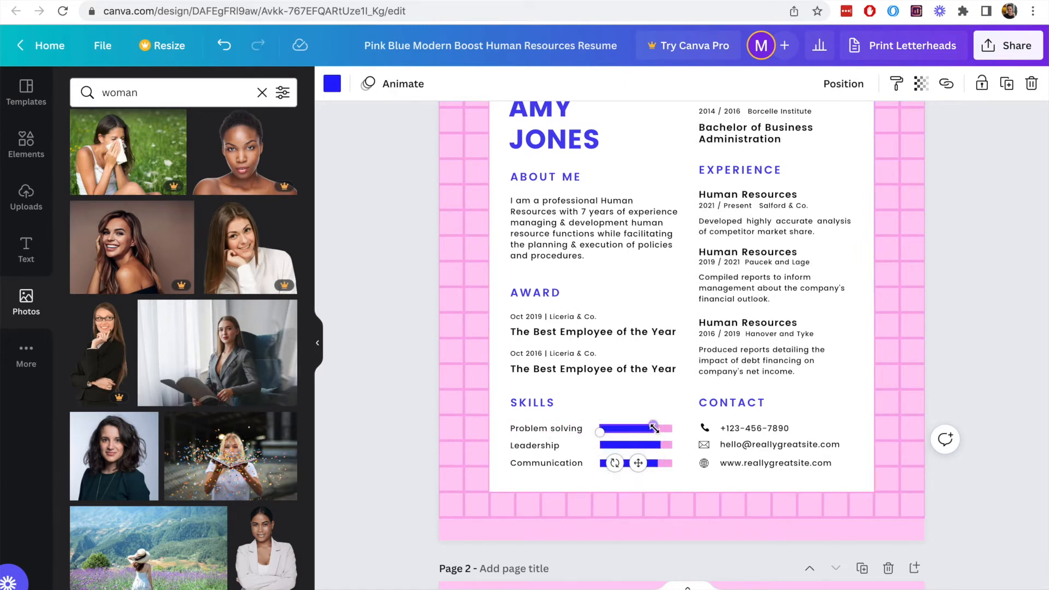
drag(653, 427, 672, 429)
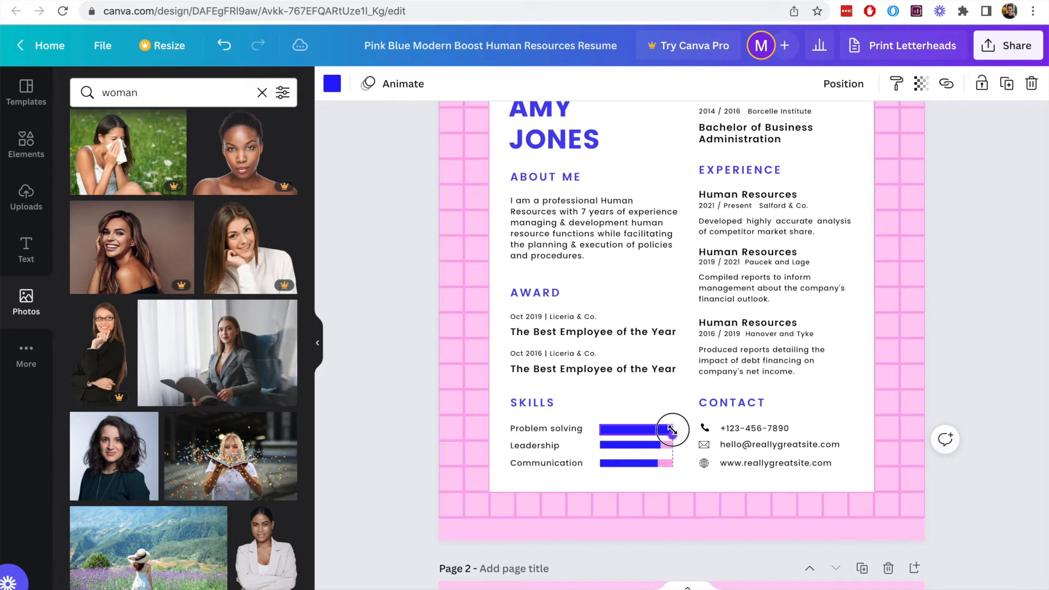
drag(675, 430, 666, 429)
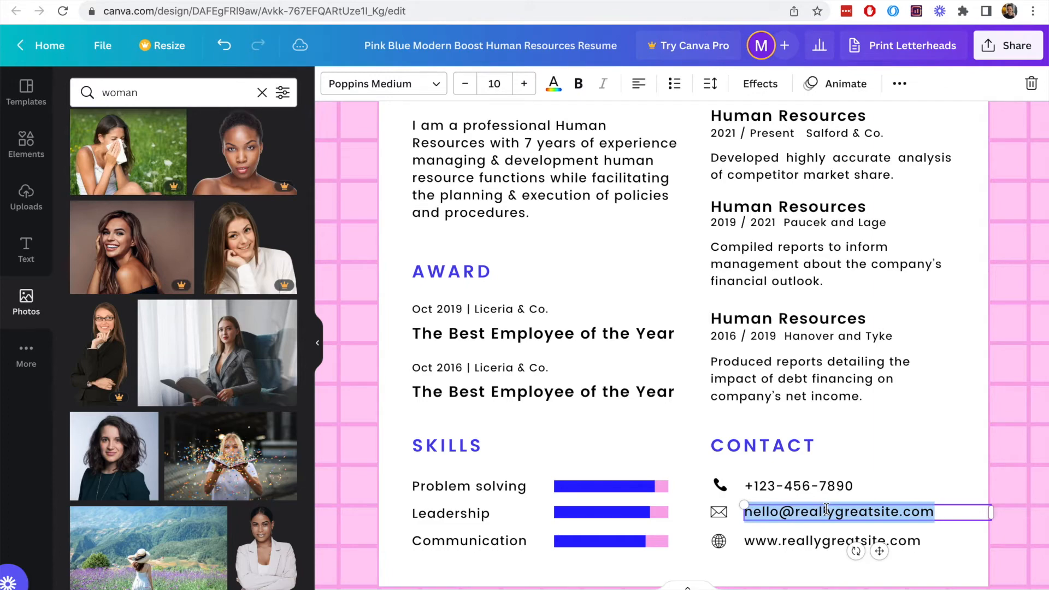
click(797, 485)
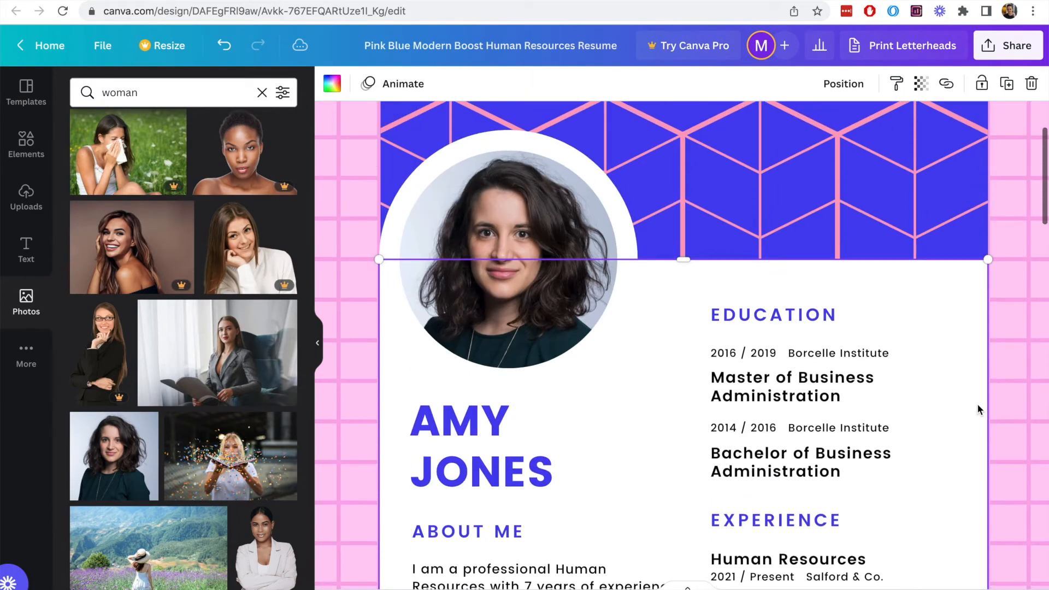
scroll(down, 3)
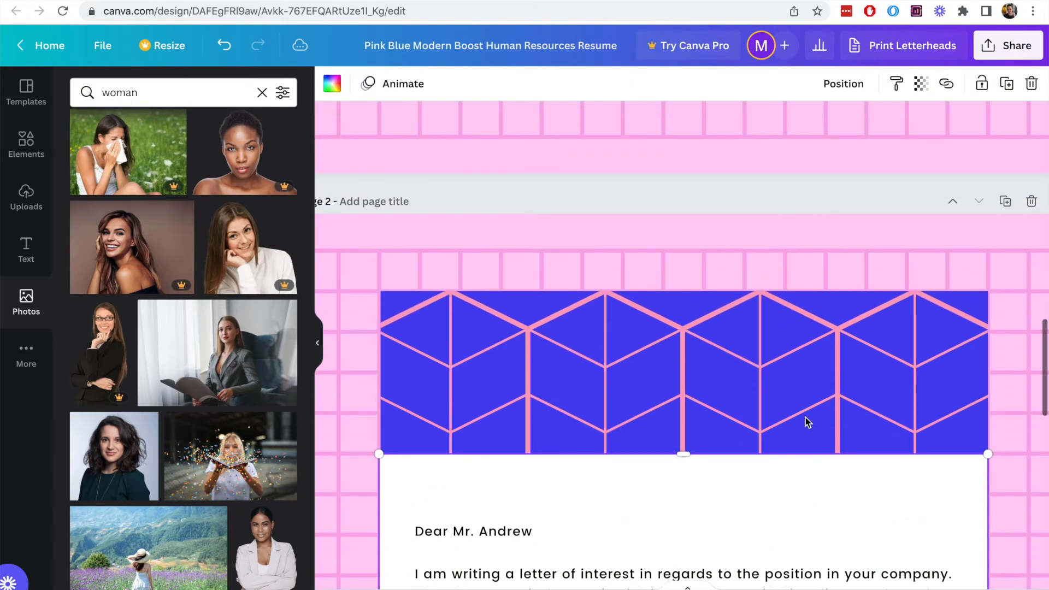
scroll(down, 3)
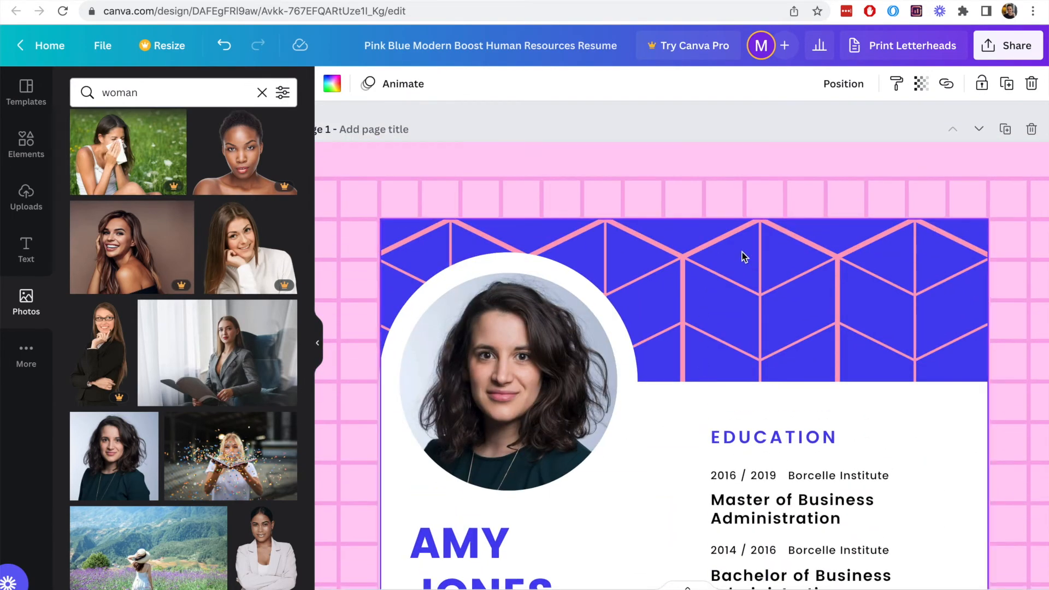
click(744, 256)
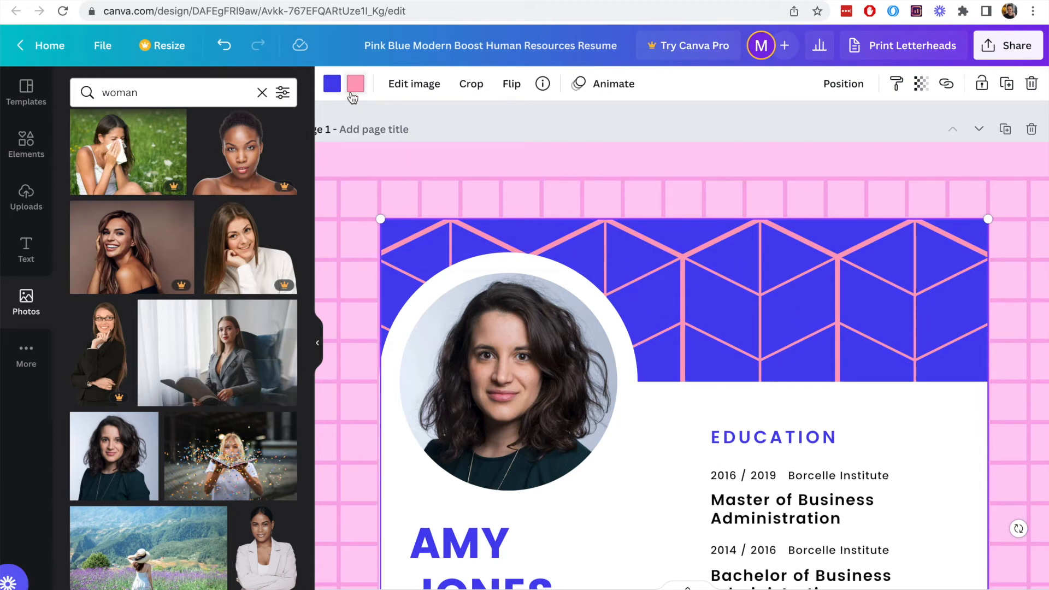
- Recolour the geometric header from blue to red after trying magenta and royal blue
click(332, 83)
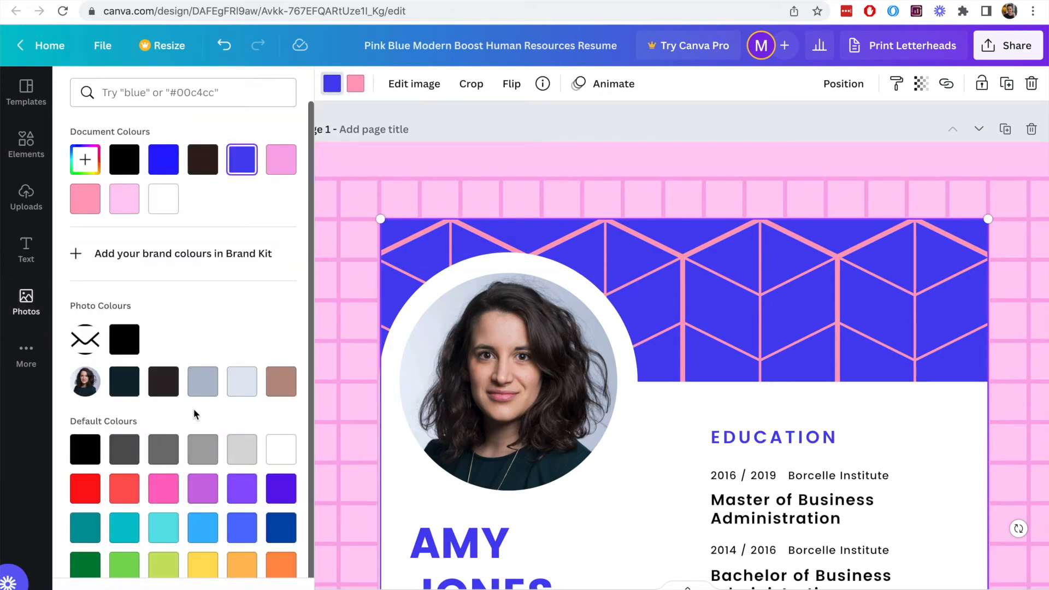
mouse_move(203, 489)
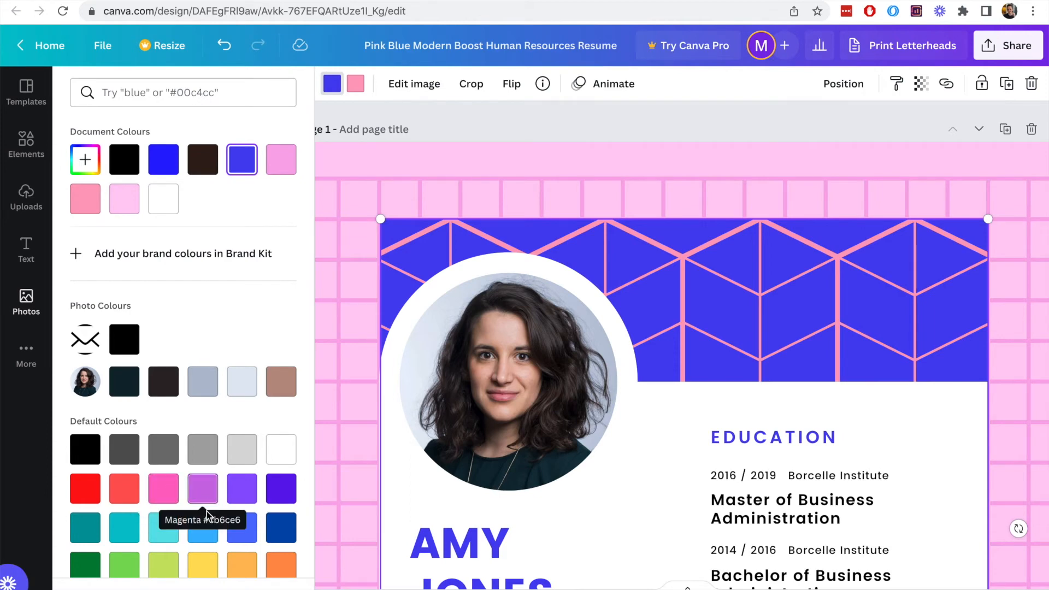
click(203, 488)
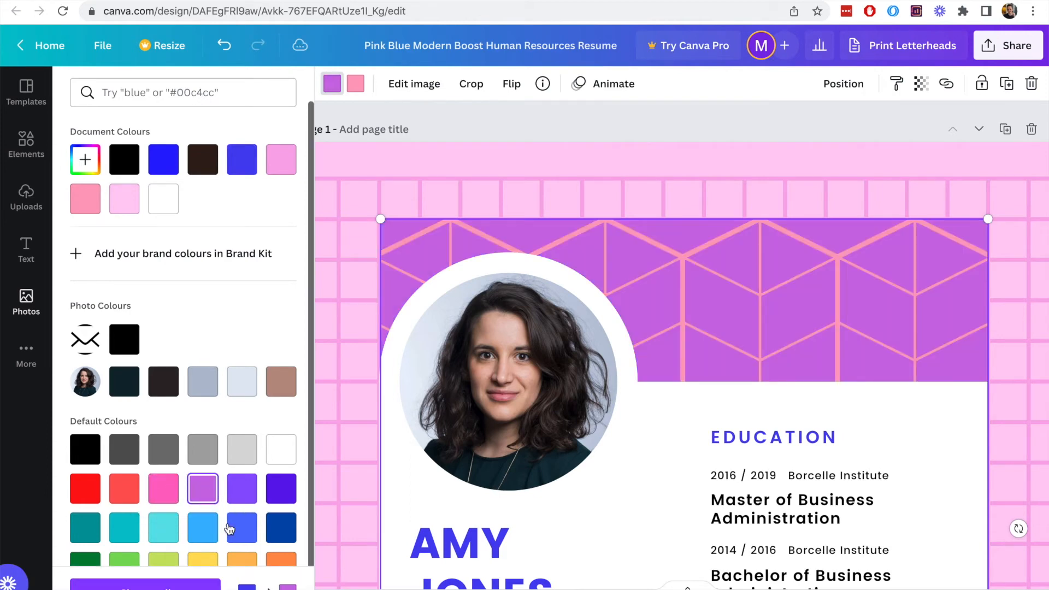
click(241, 493)
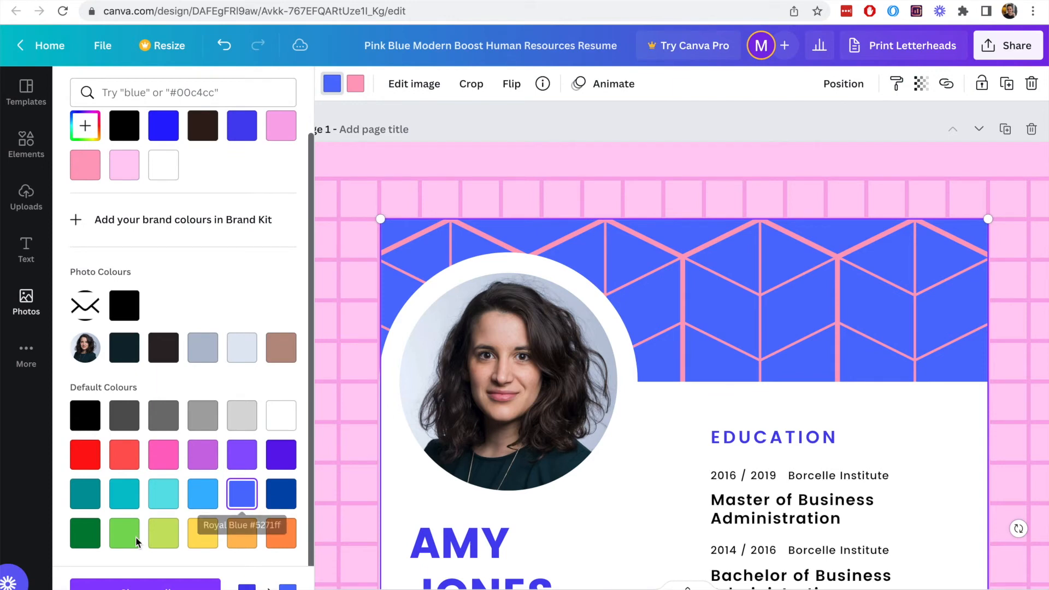
click(123, 454)
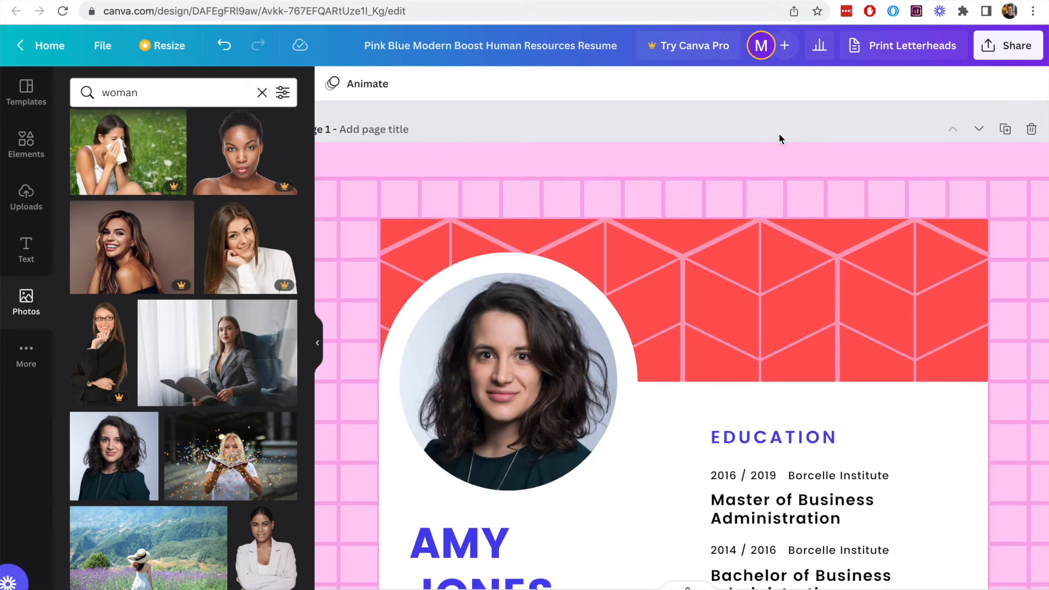
mouse_move(1011, 46)
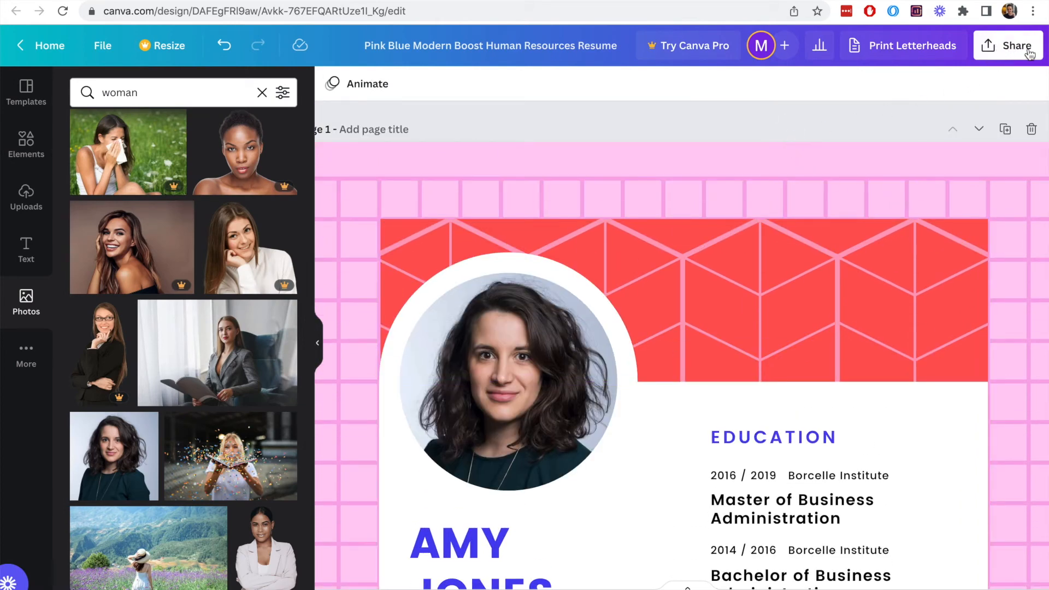
- Download all 2 pages as a PDF Standard file via Share > Download
click(1008, 46)
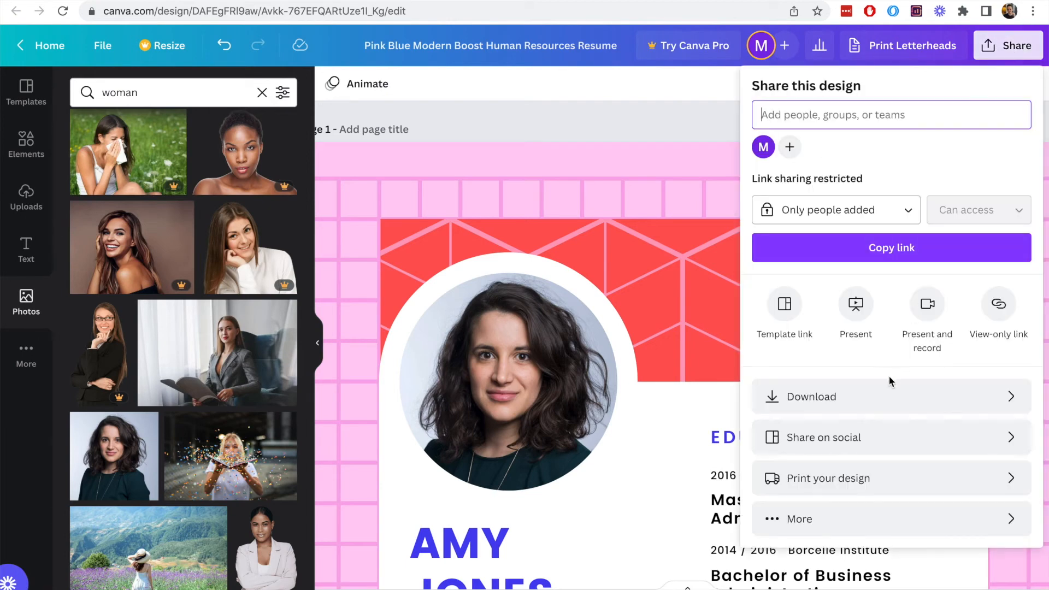
click(810, 396)
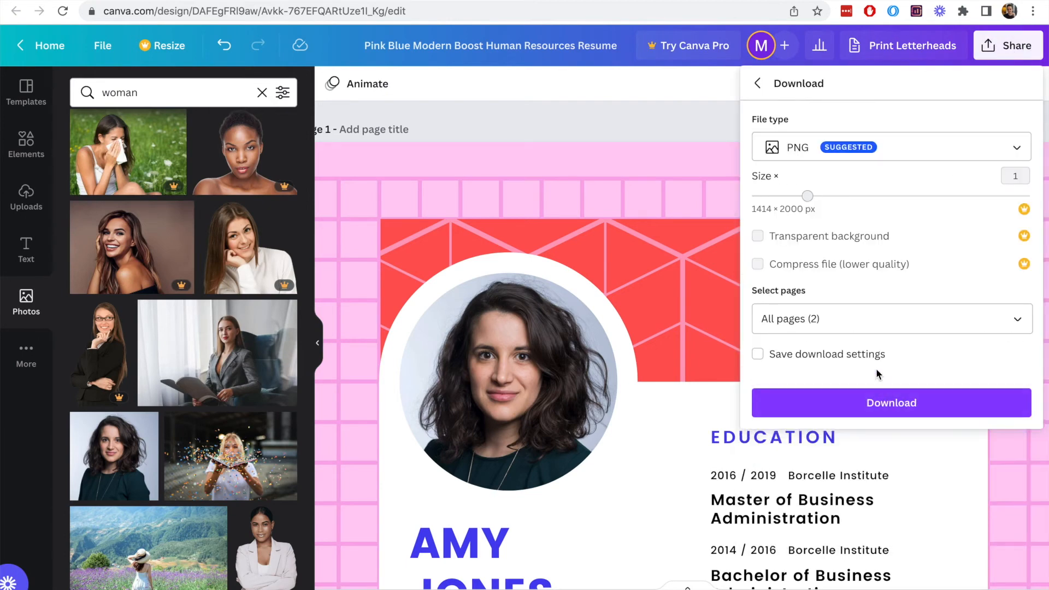
click(891, 147)
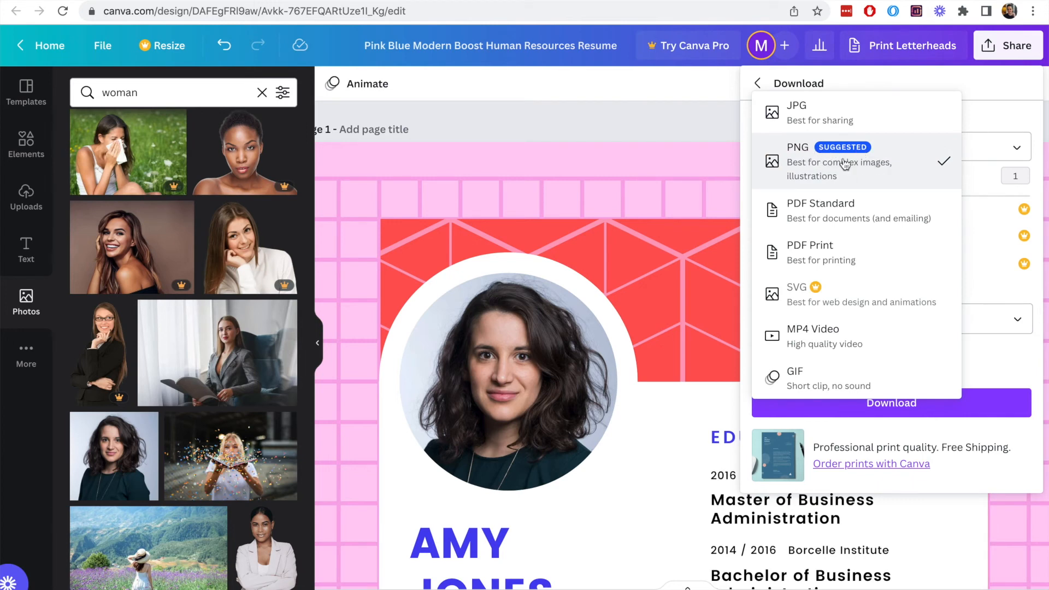
mouse_move(845, 166)
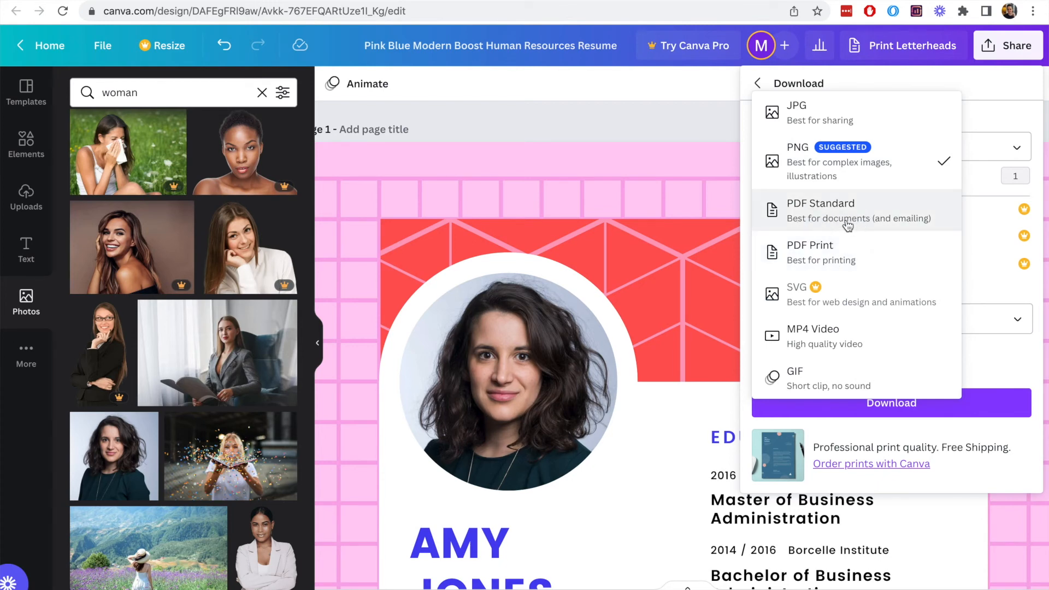
click(821, 210)
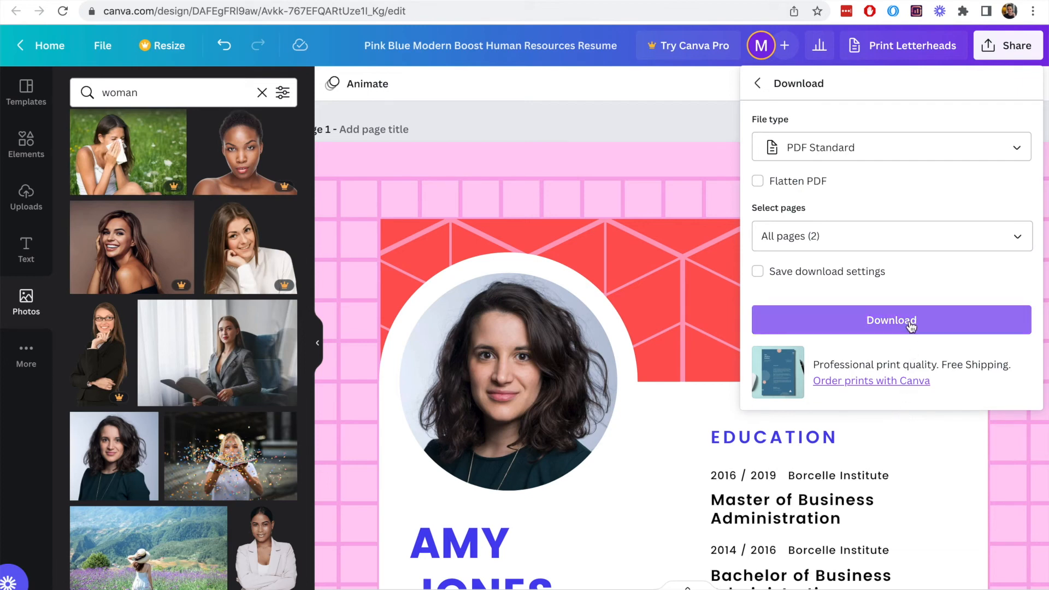
click(891, 320)
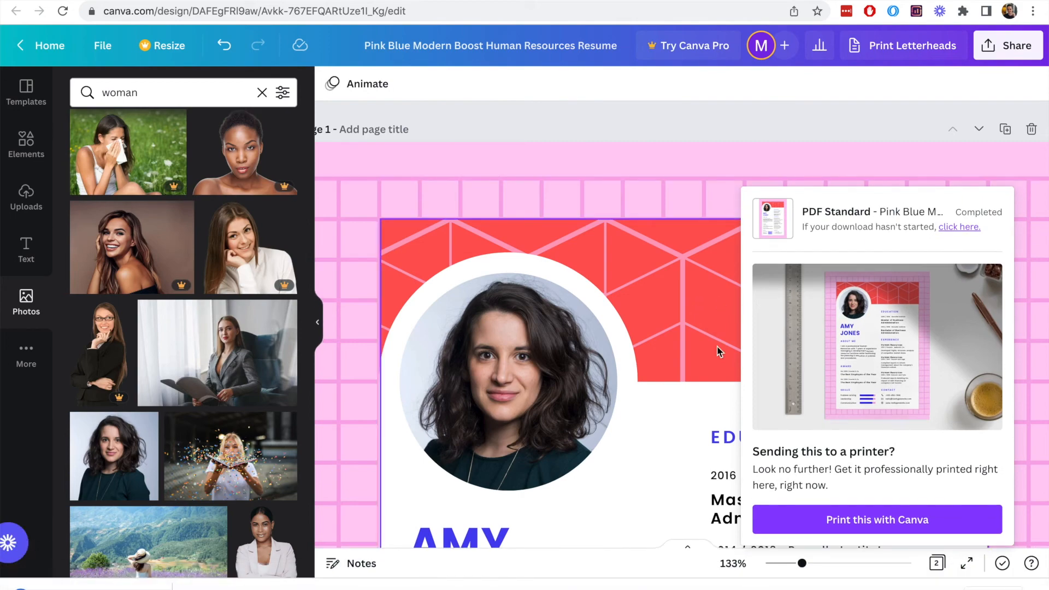
click(959, 227)
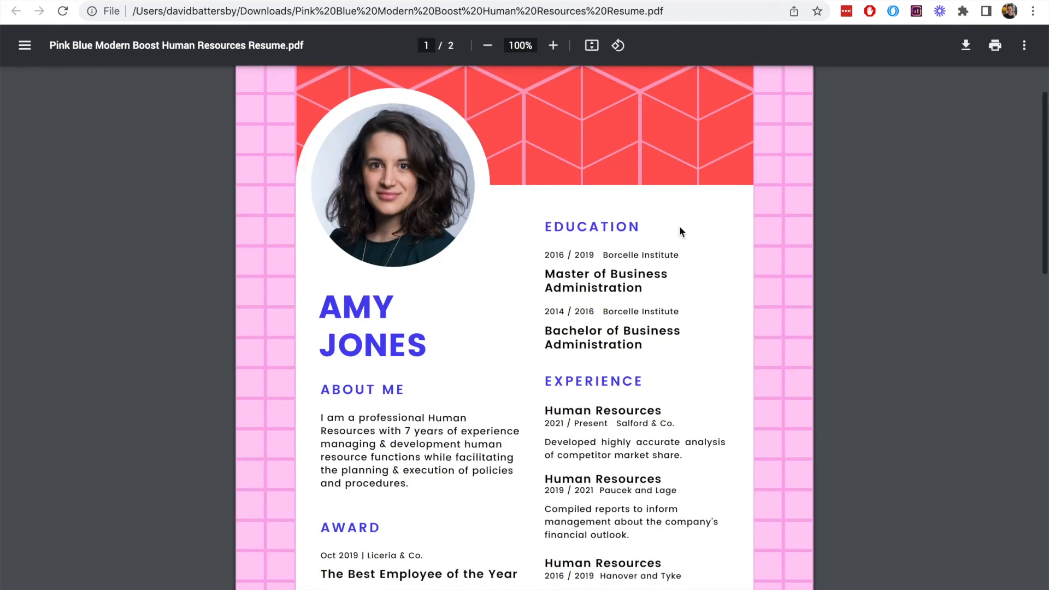
scroll(down, 3)
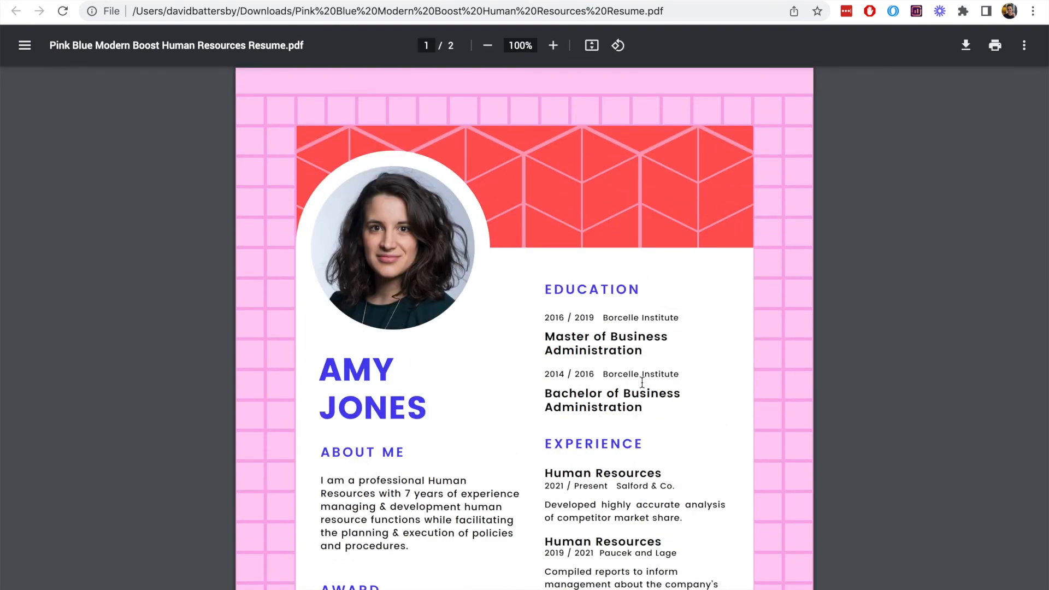
scroll(down, 3)
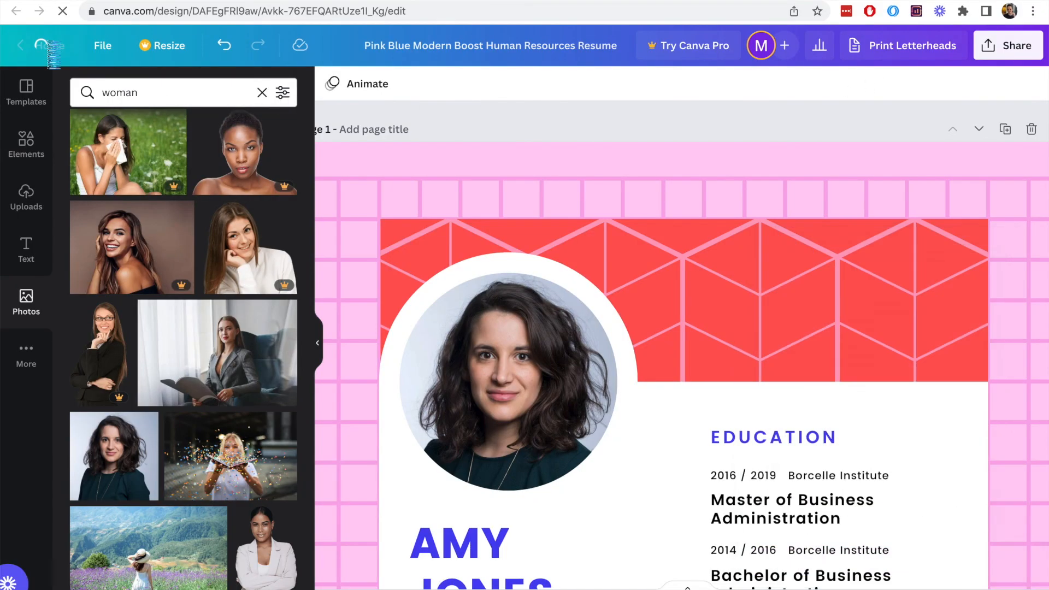
- Return from the resume editor to the Canva home dashboard
click(16, 11)
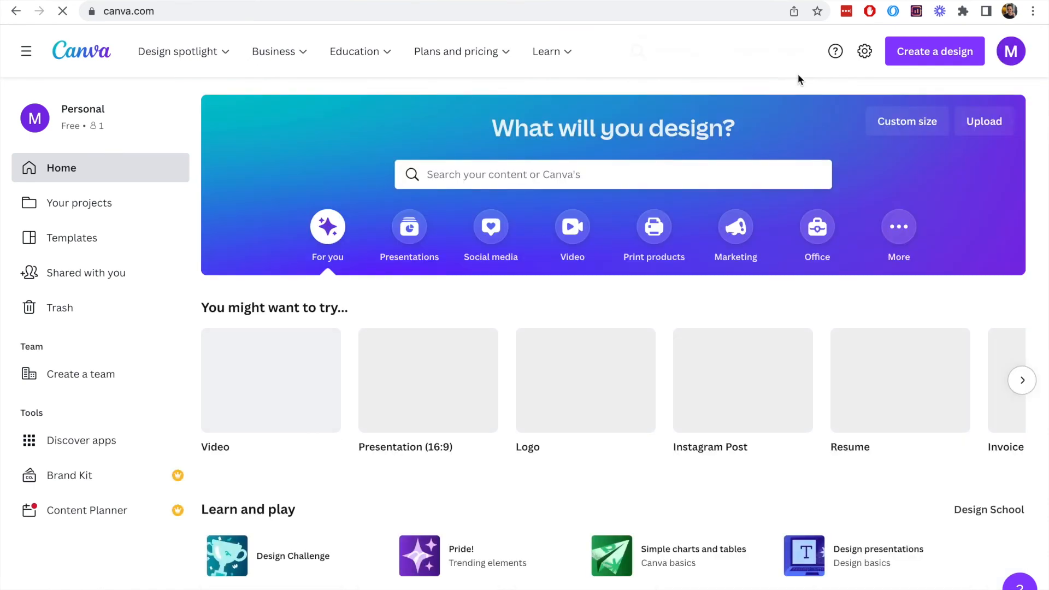